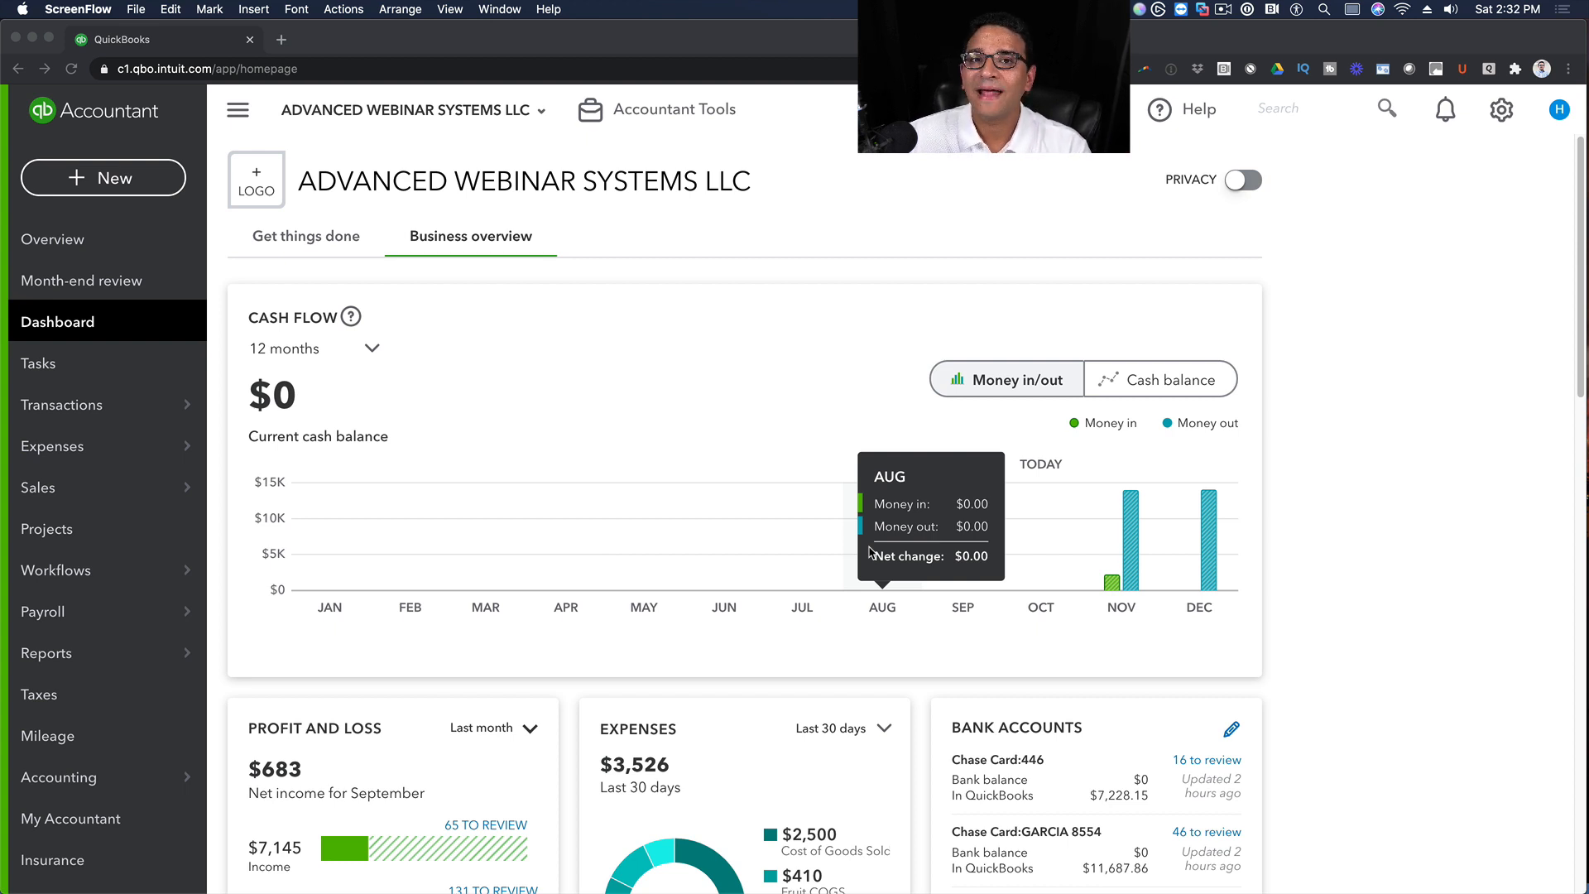
mouse_move(971, 187)
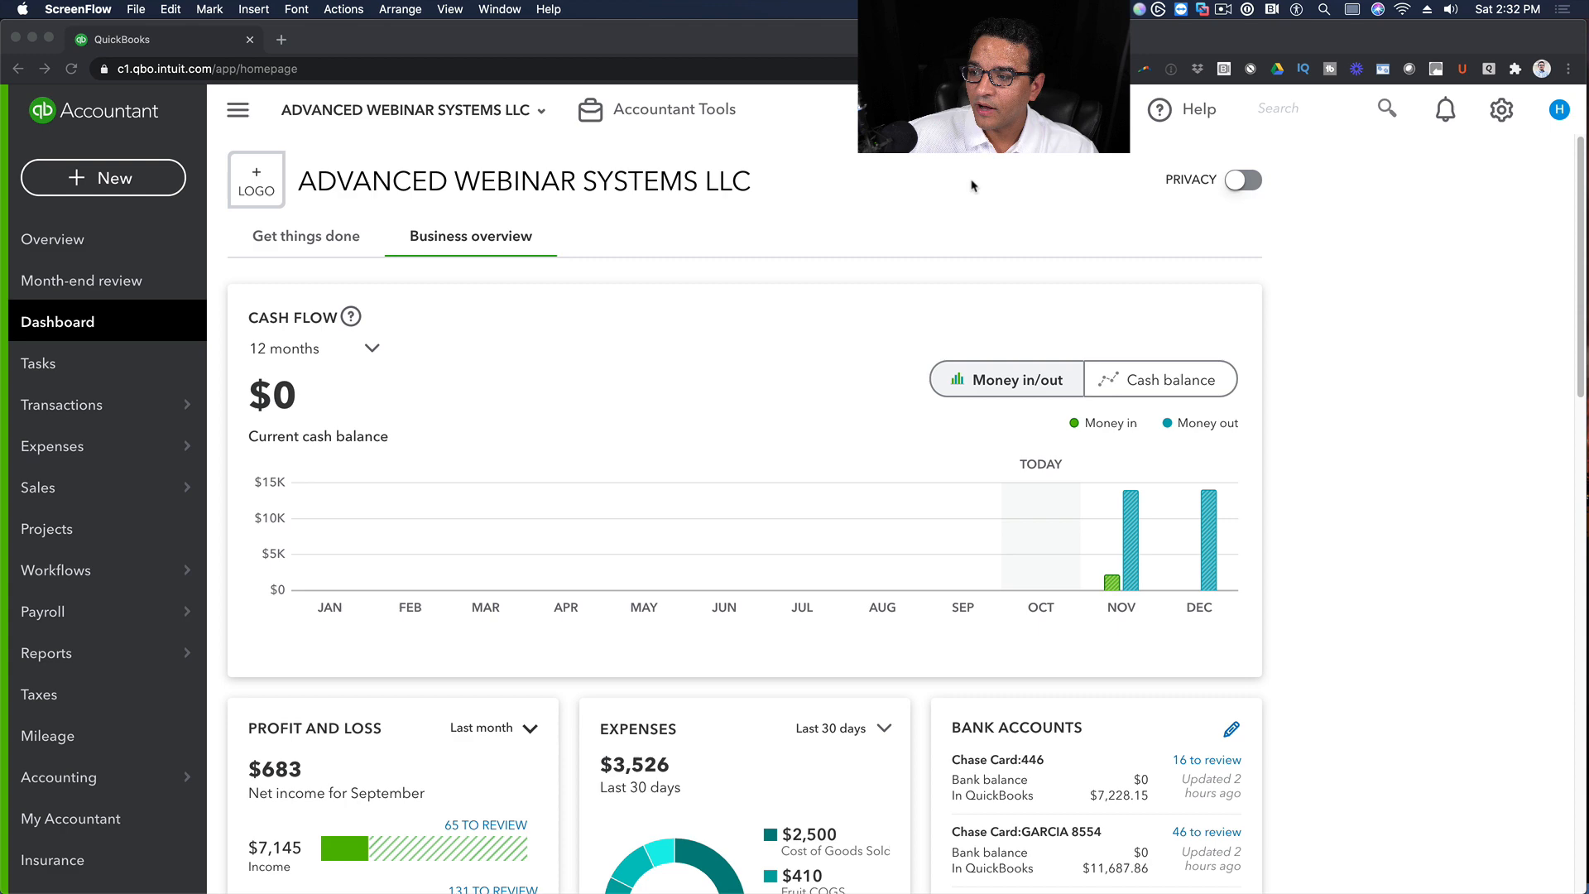
- Start a new invoice (#154) and show the Recent Invoices list beside its title
left_click(103, 177)
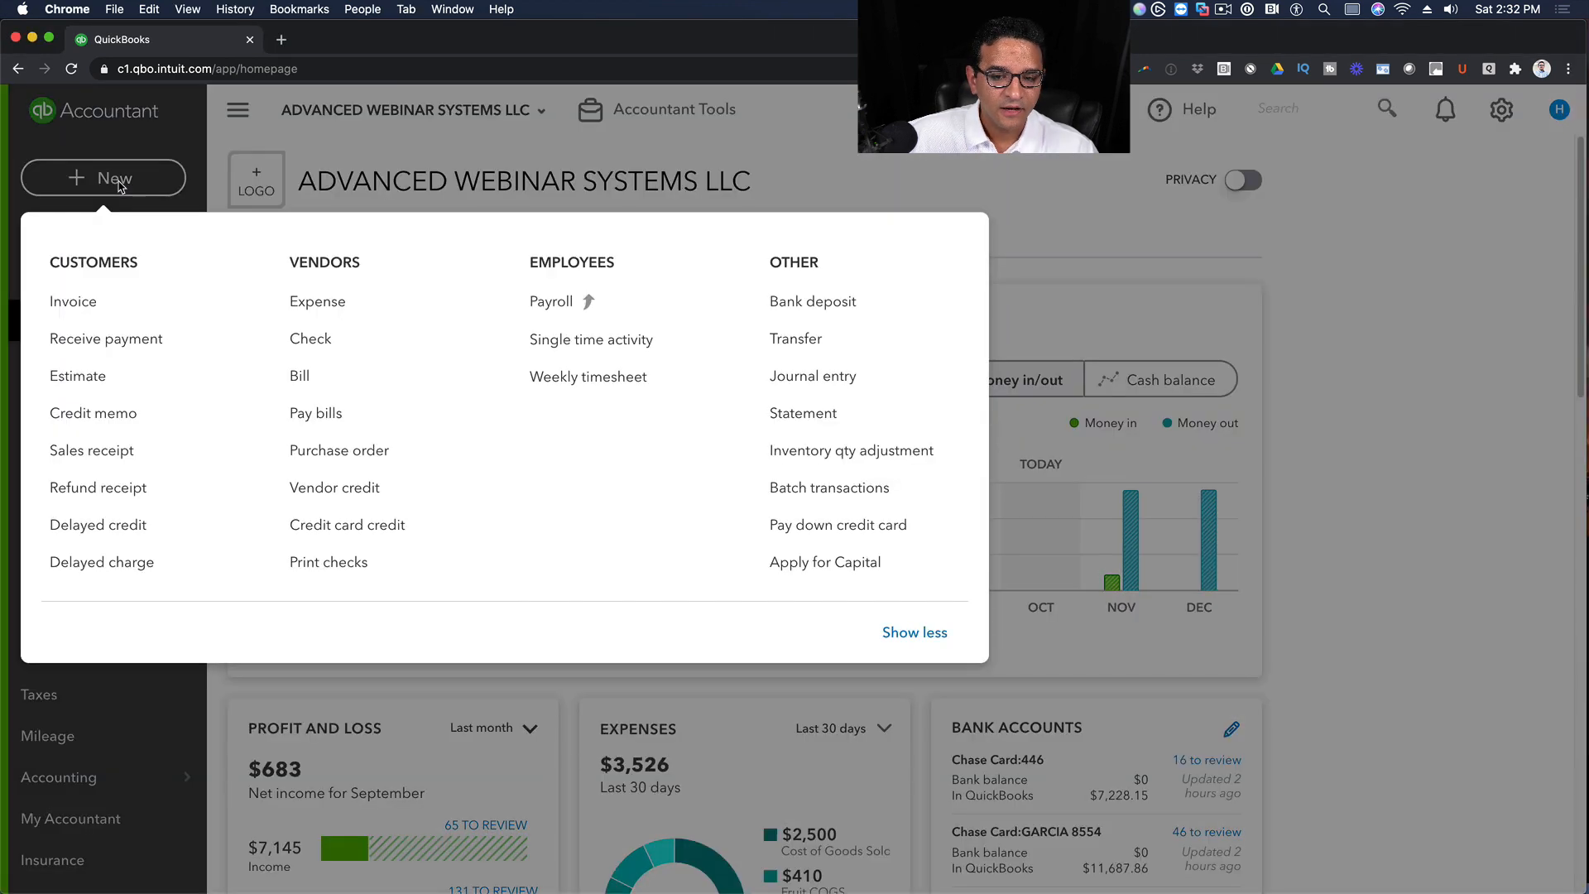
mouse_move(73, 301)
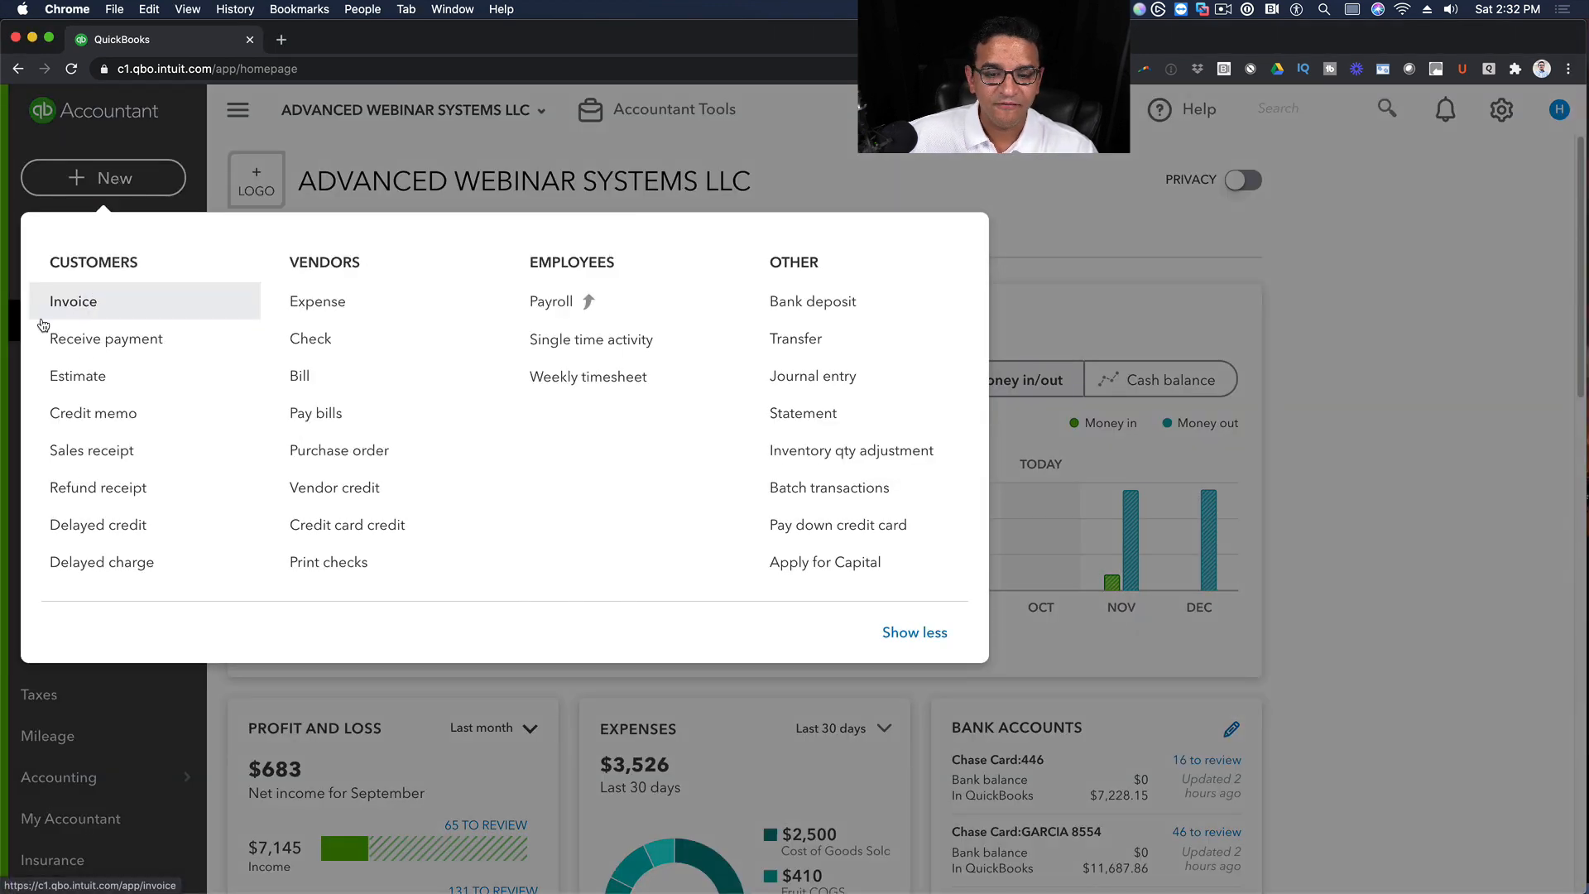
left_click(71, 301)
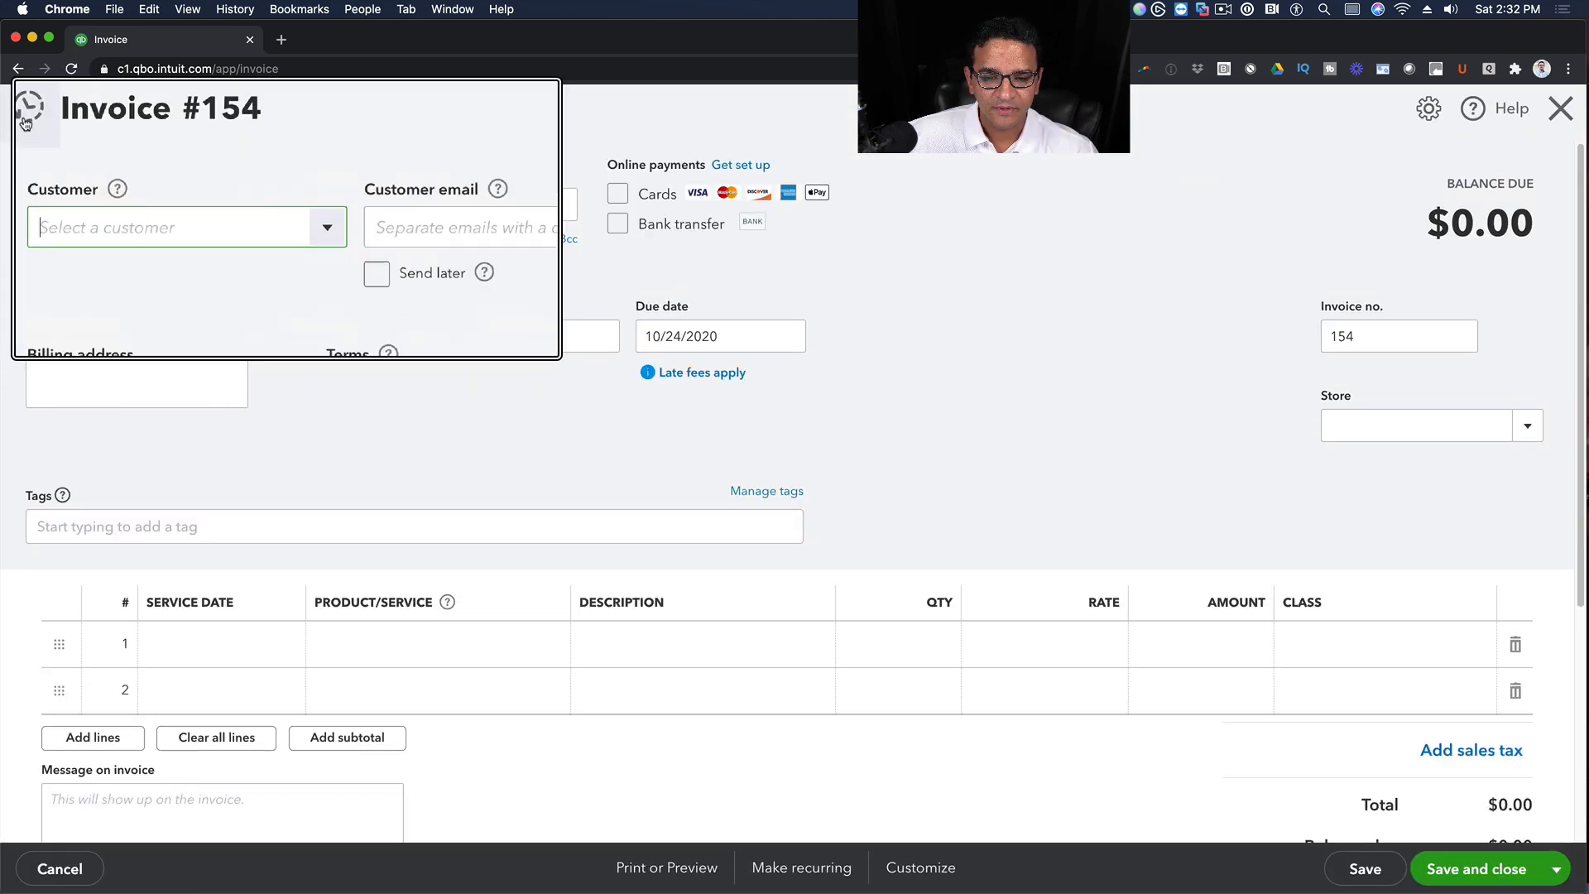
left_click(28, 109)
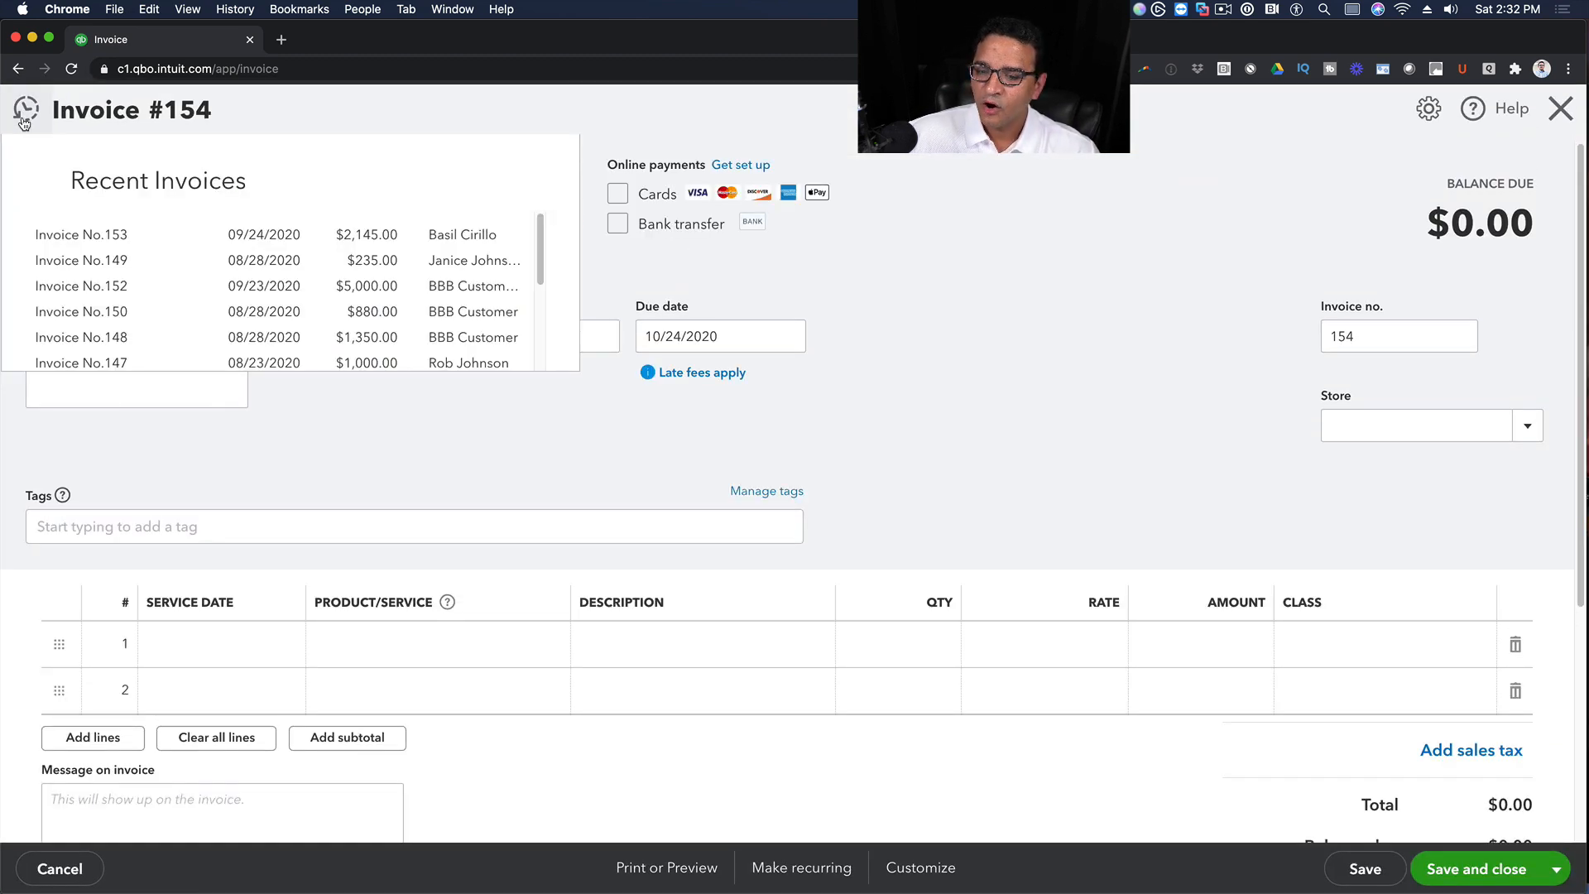
mouse_move(81, 233)
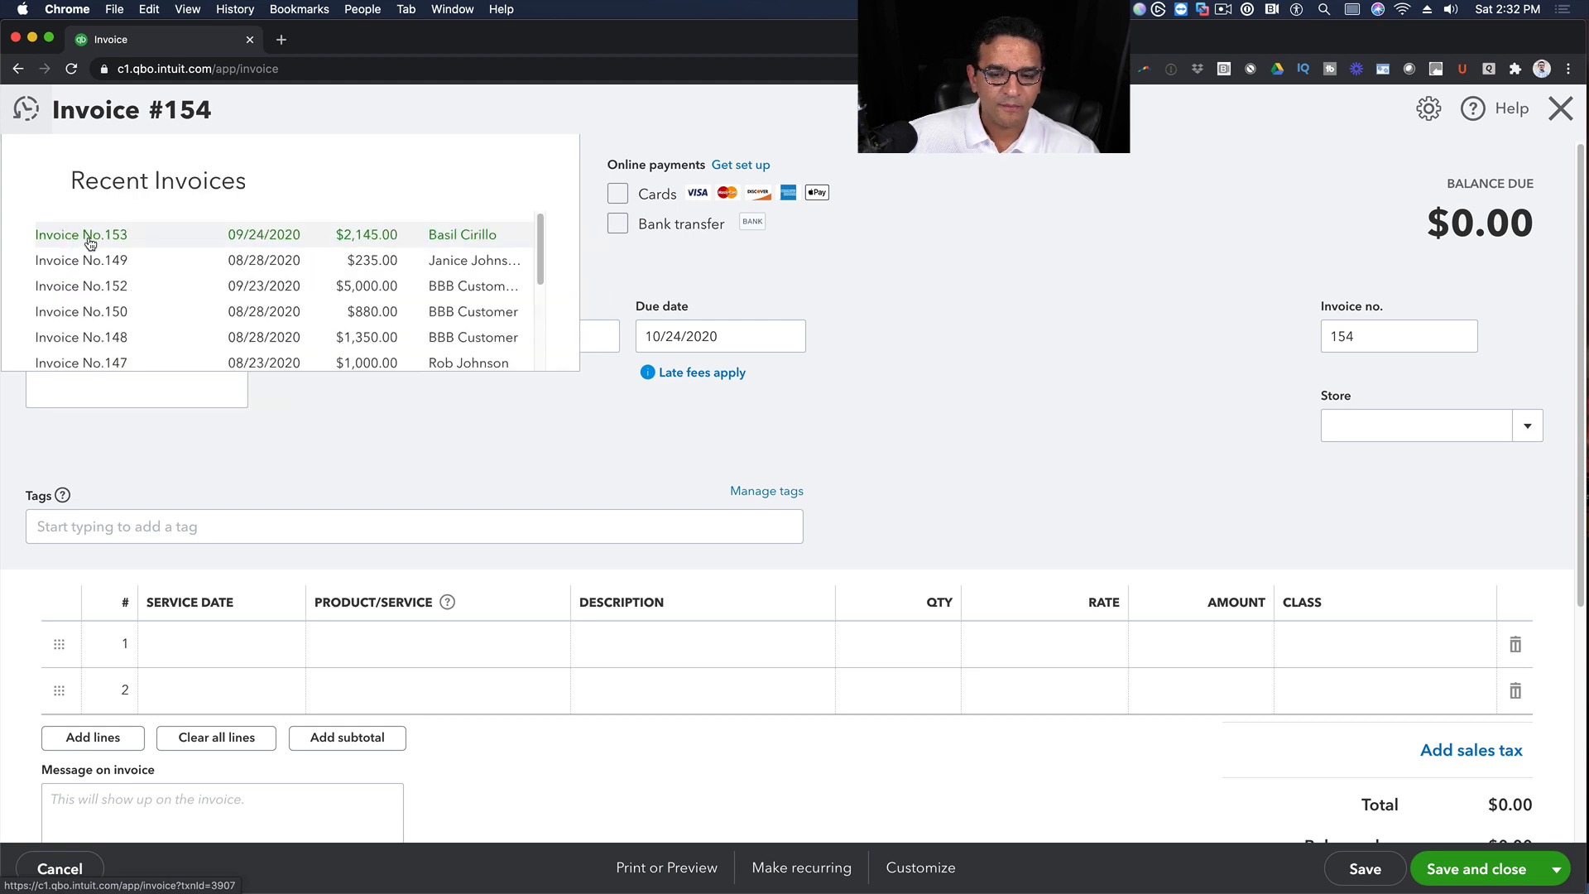
left_click(82, 234)
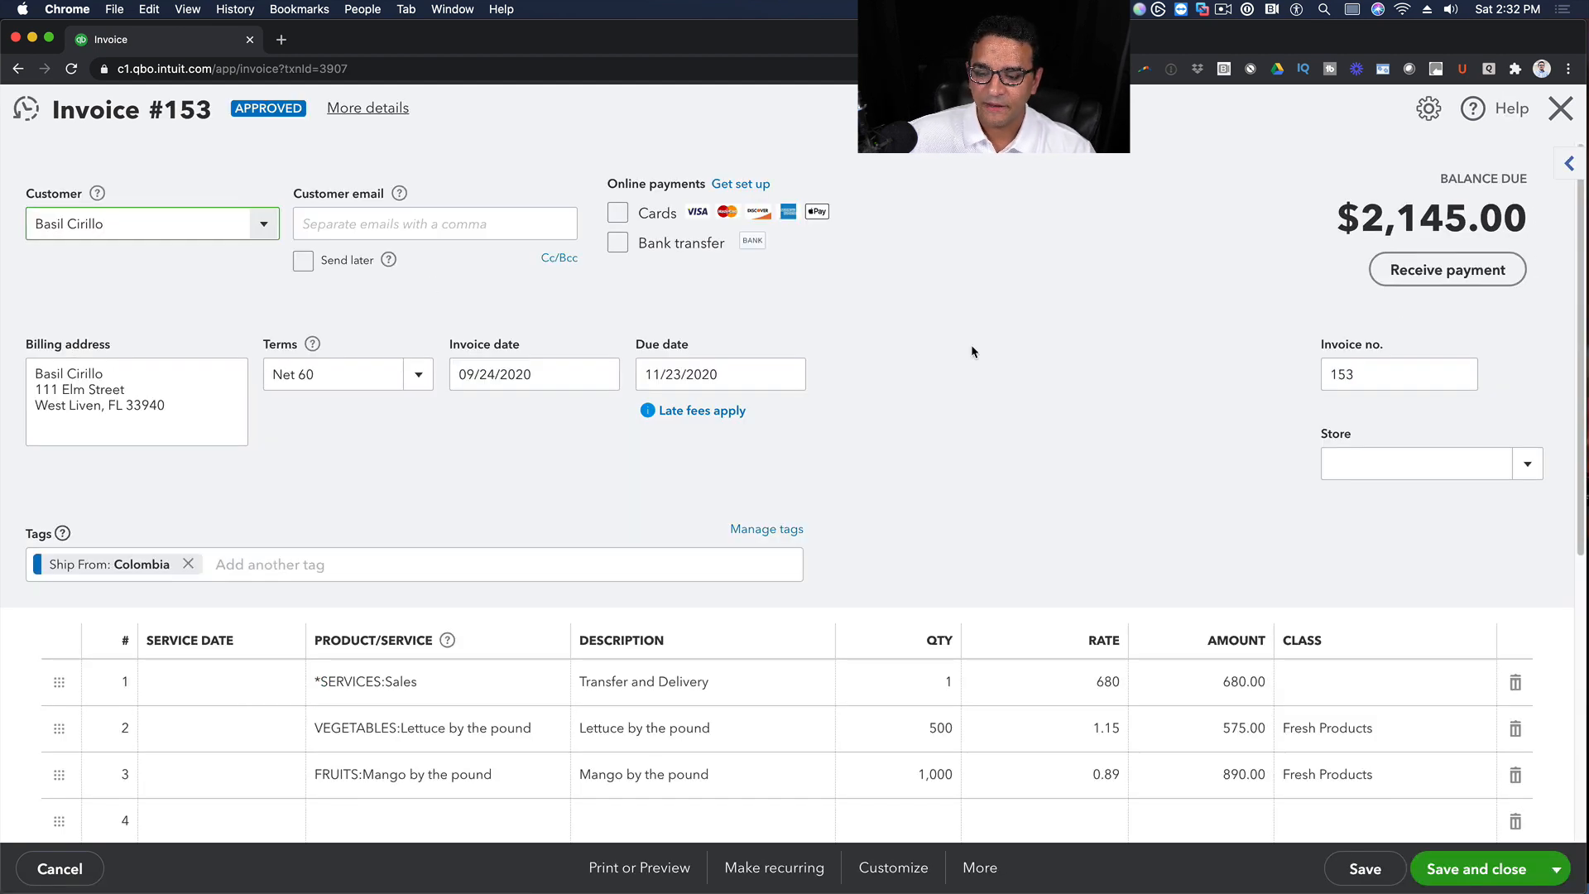
left_click(142, 224)
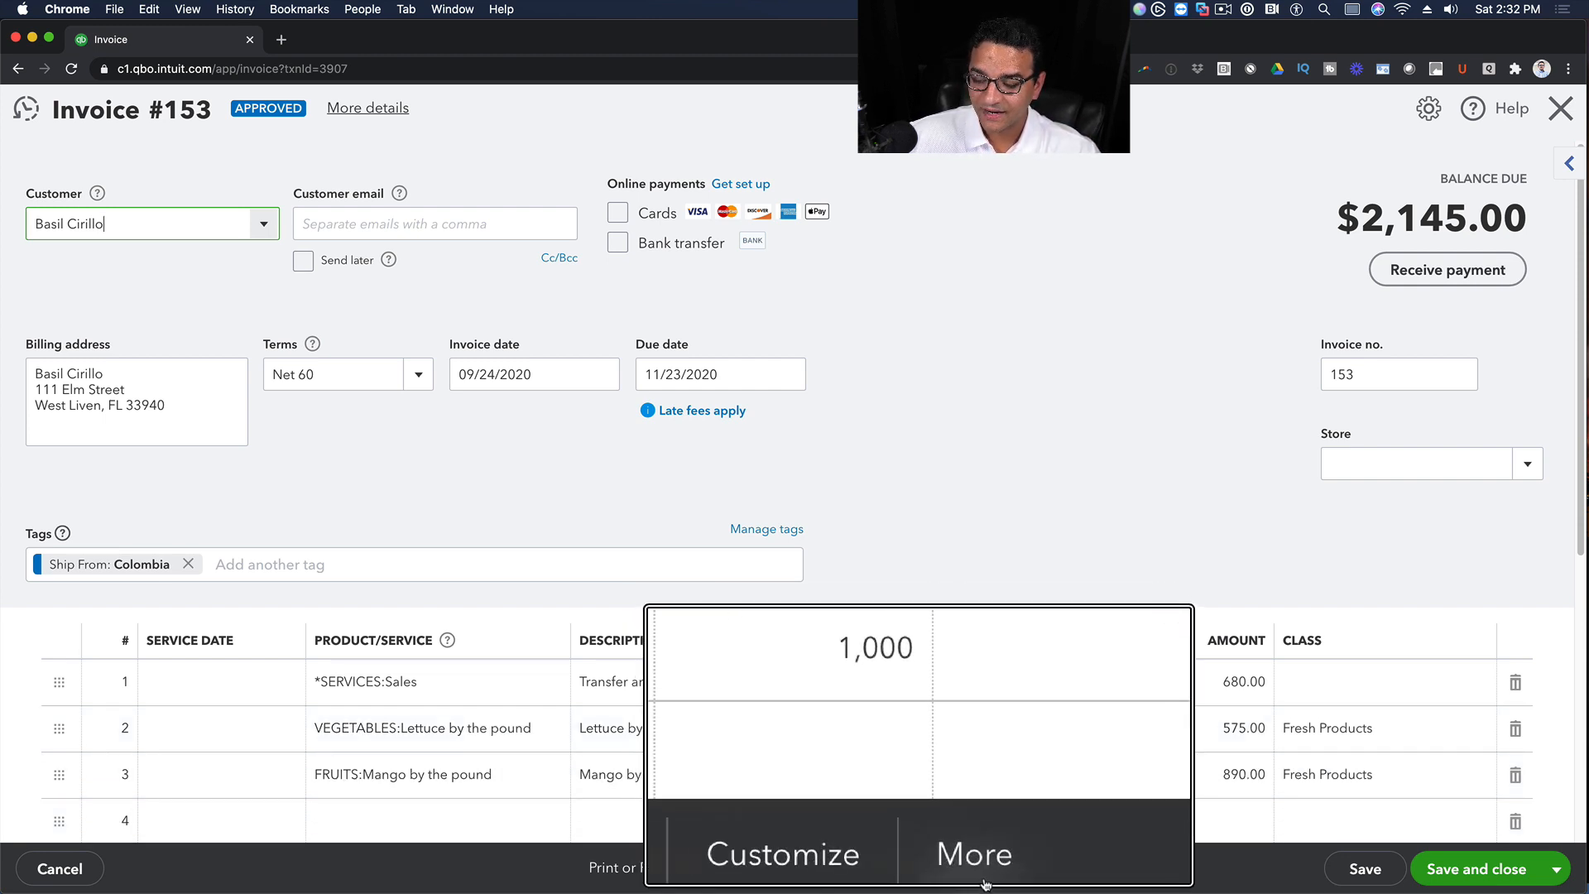
left_click(978, 867)
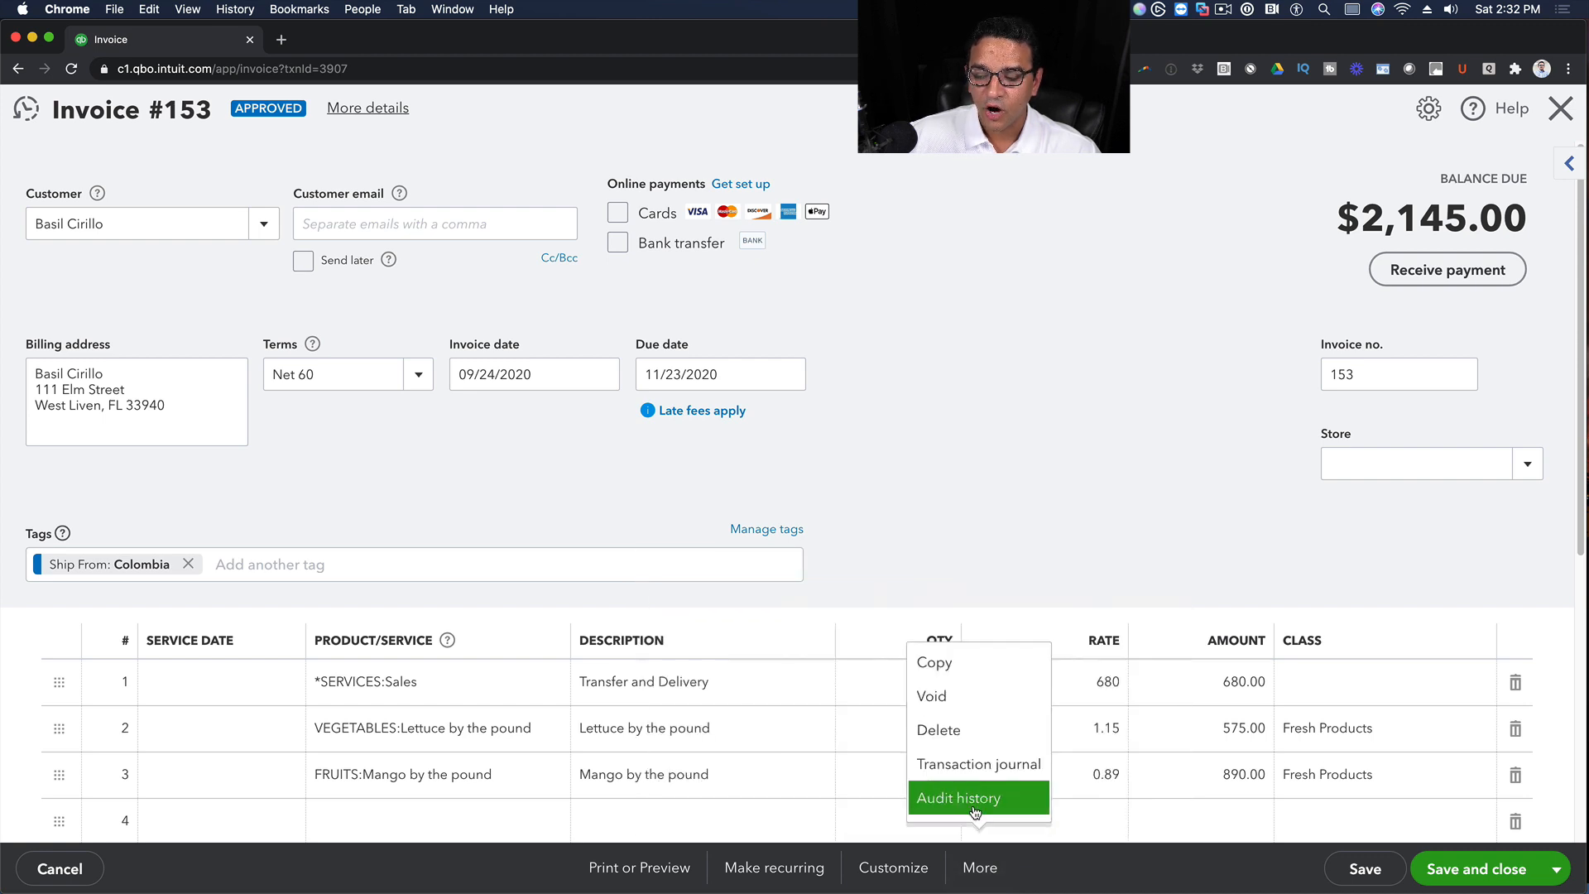
- View Invoice No. 153's audit history and review the original Sep 24 entry's details
left_click(956, 797)
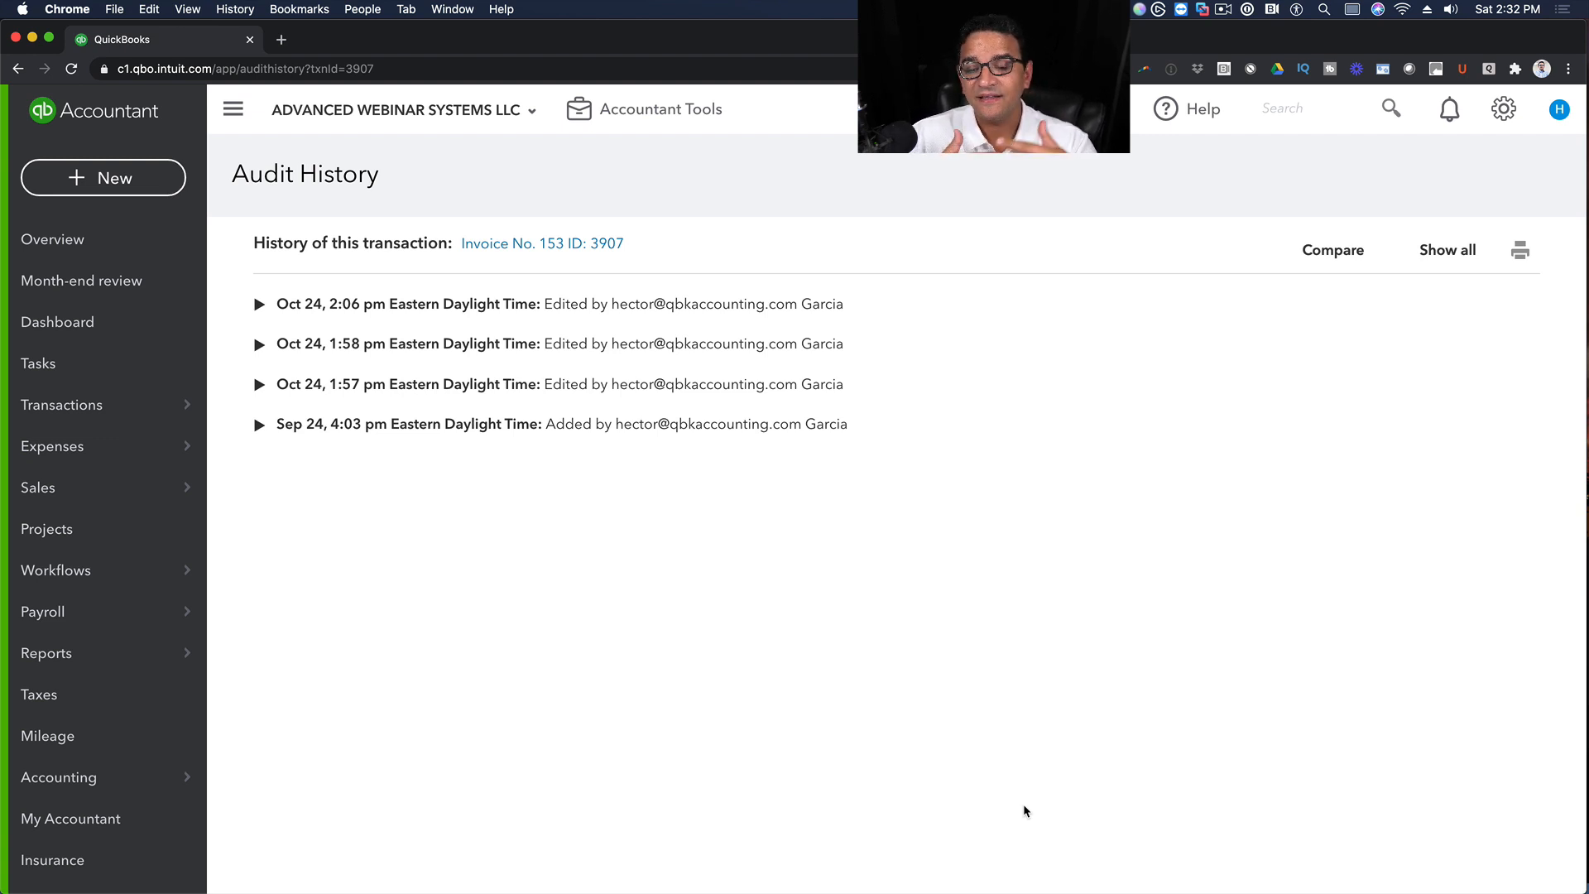
mouse_move(319, 444)
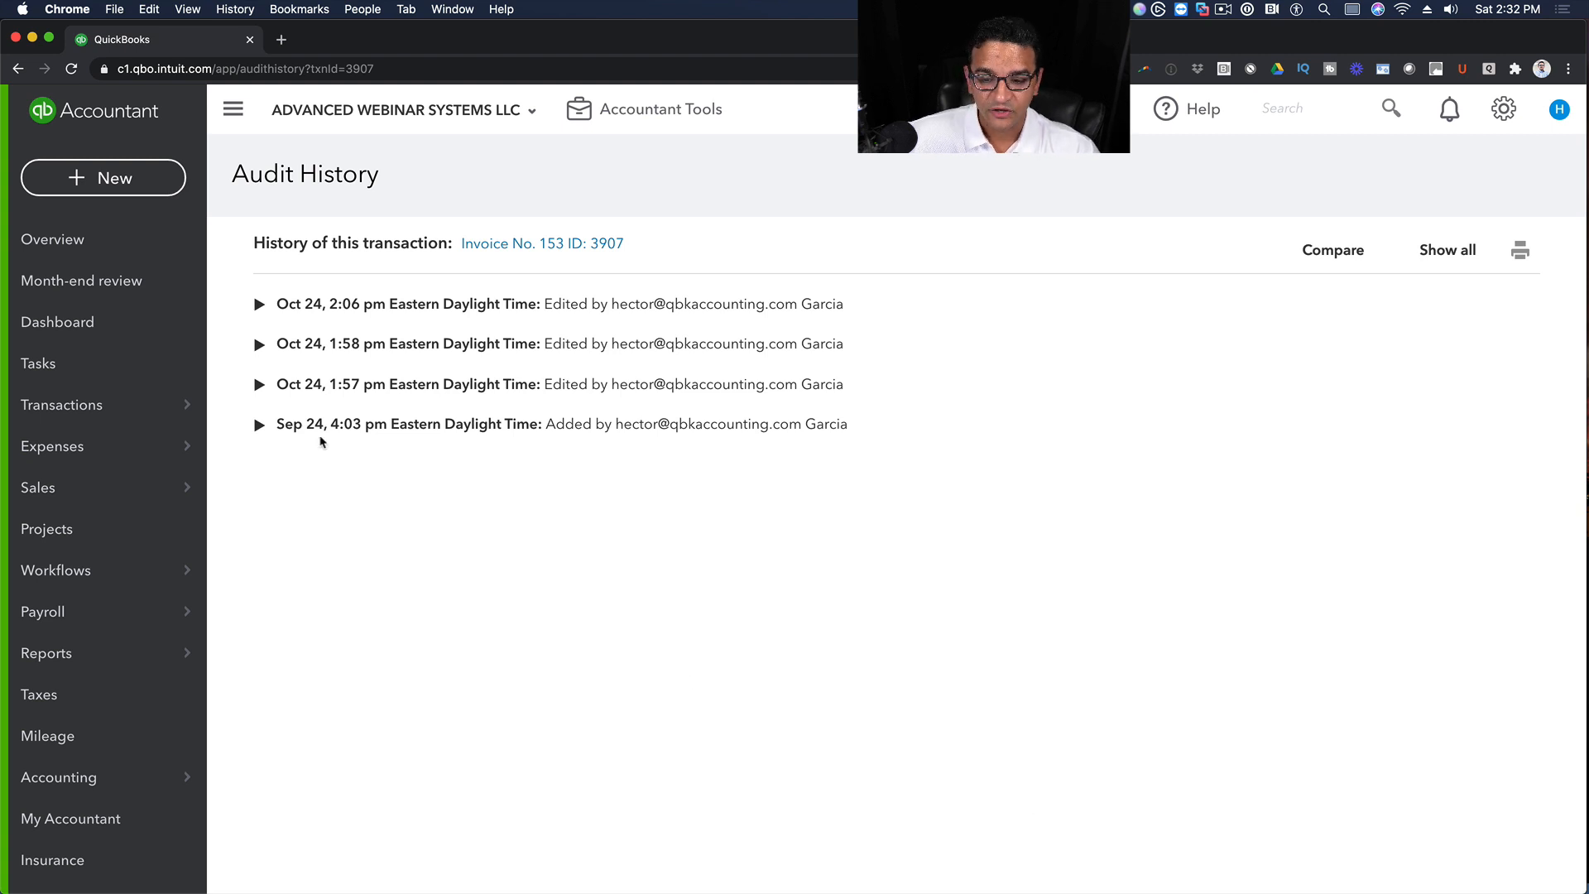
left_click(259, 424)
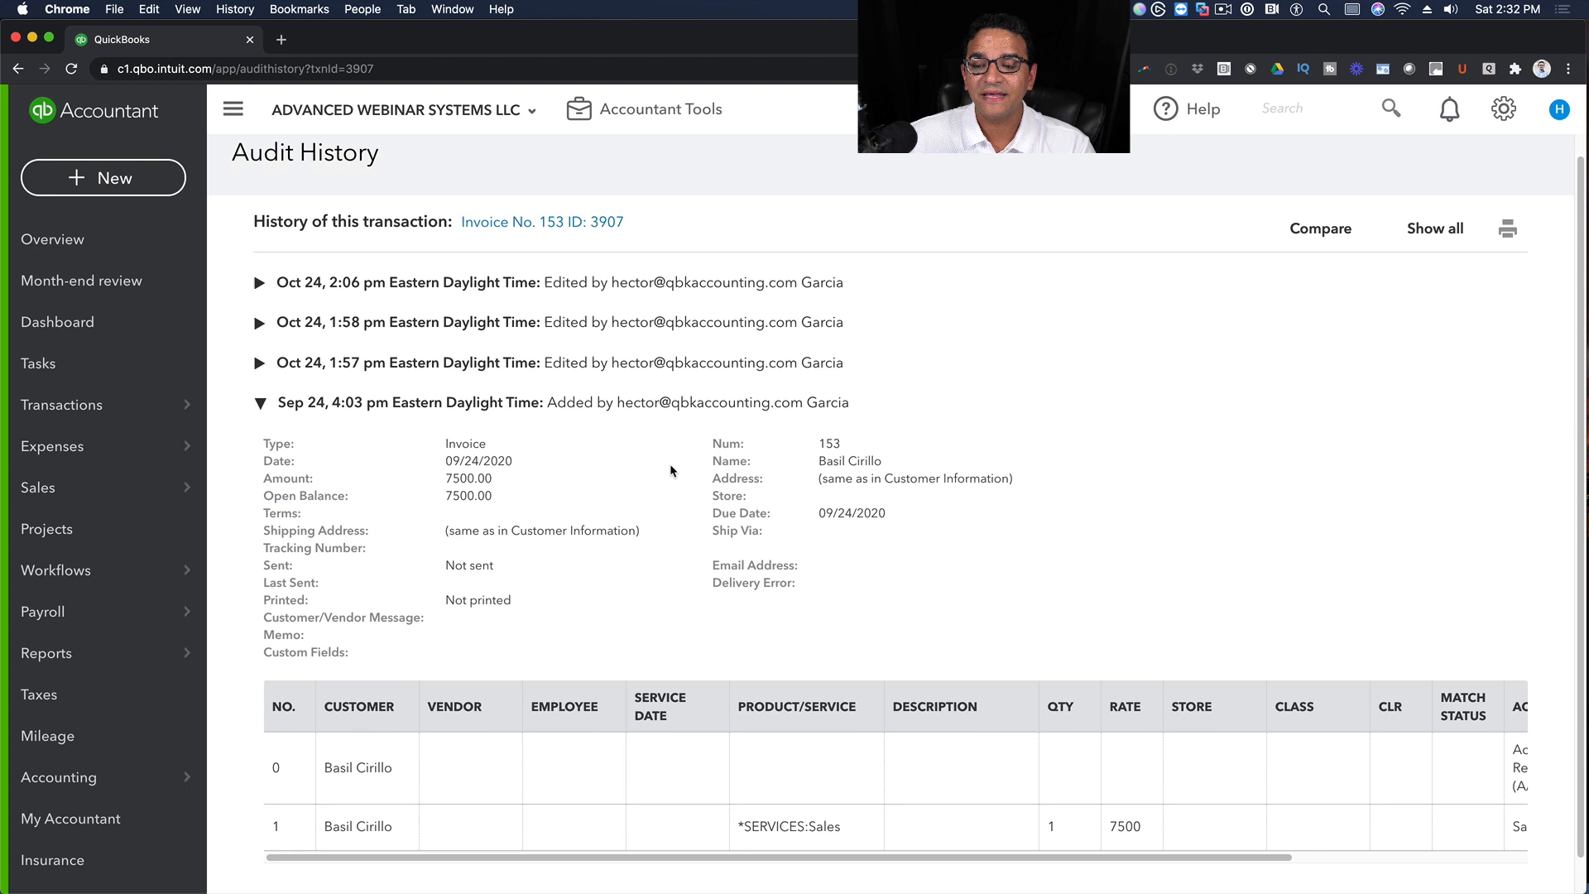
scroll("down", 3)
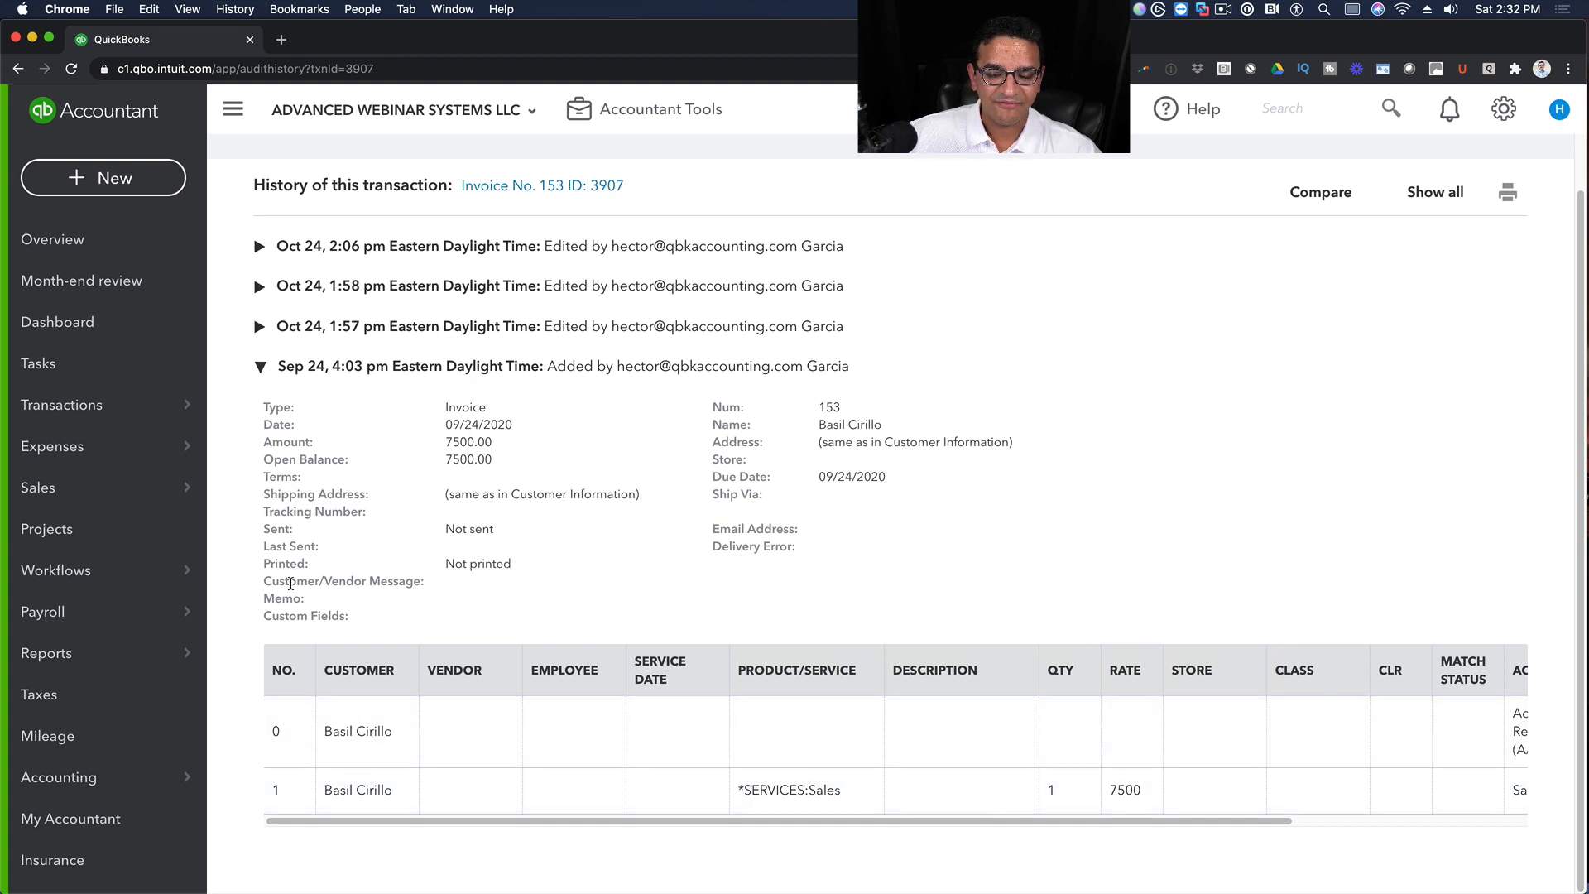
left_click(259, 366)
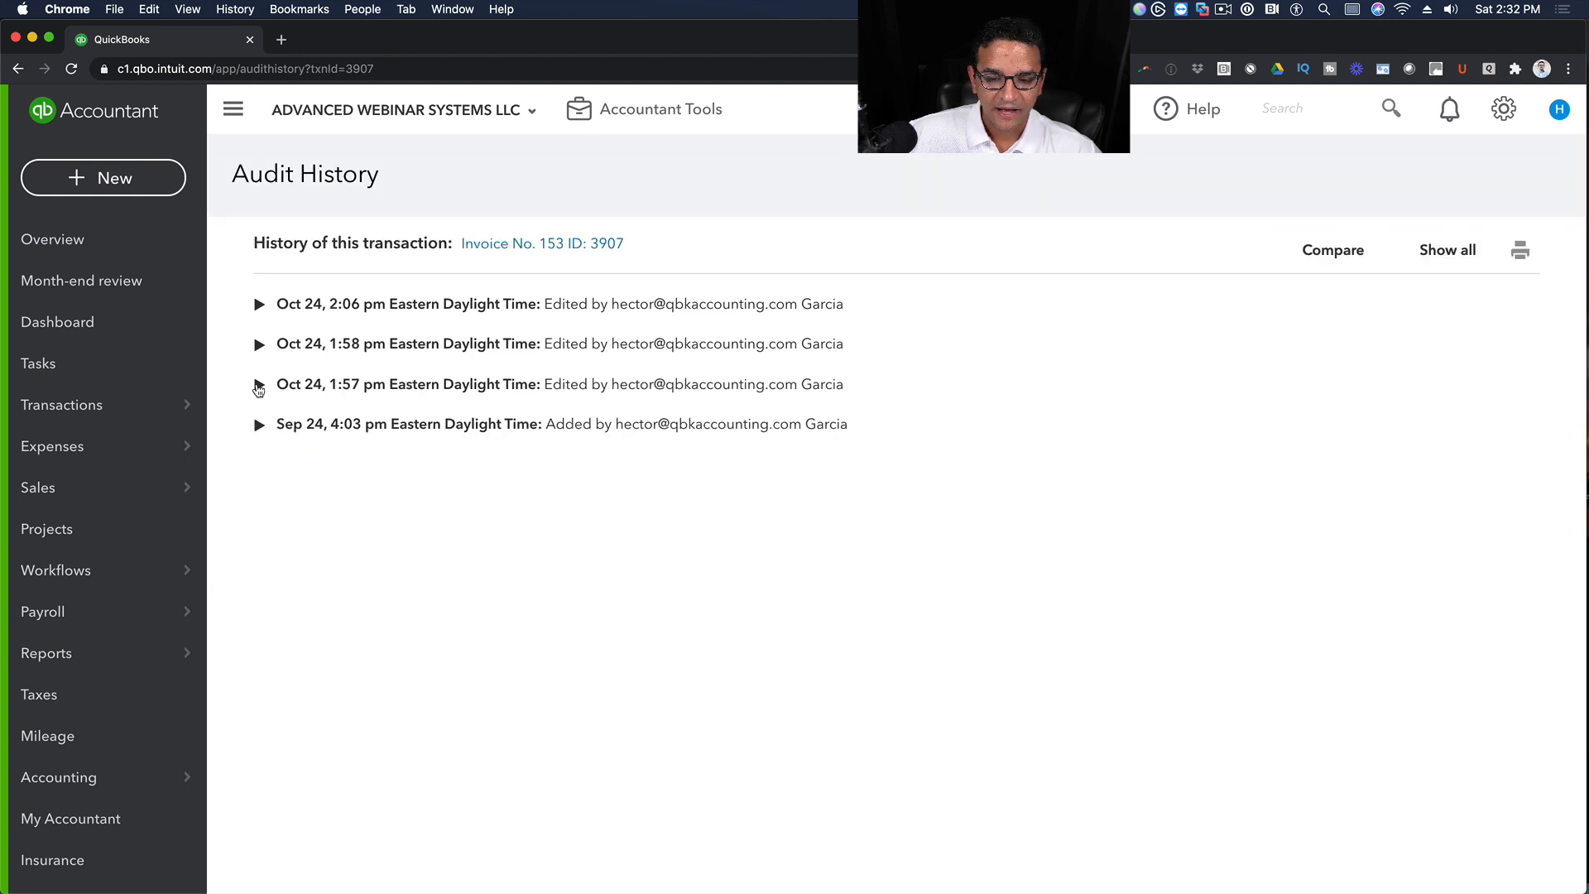
- Review the details of the Oct 24 1:57 pm and 1:58 pm edits
left_click(260, 384)
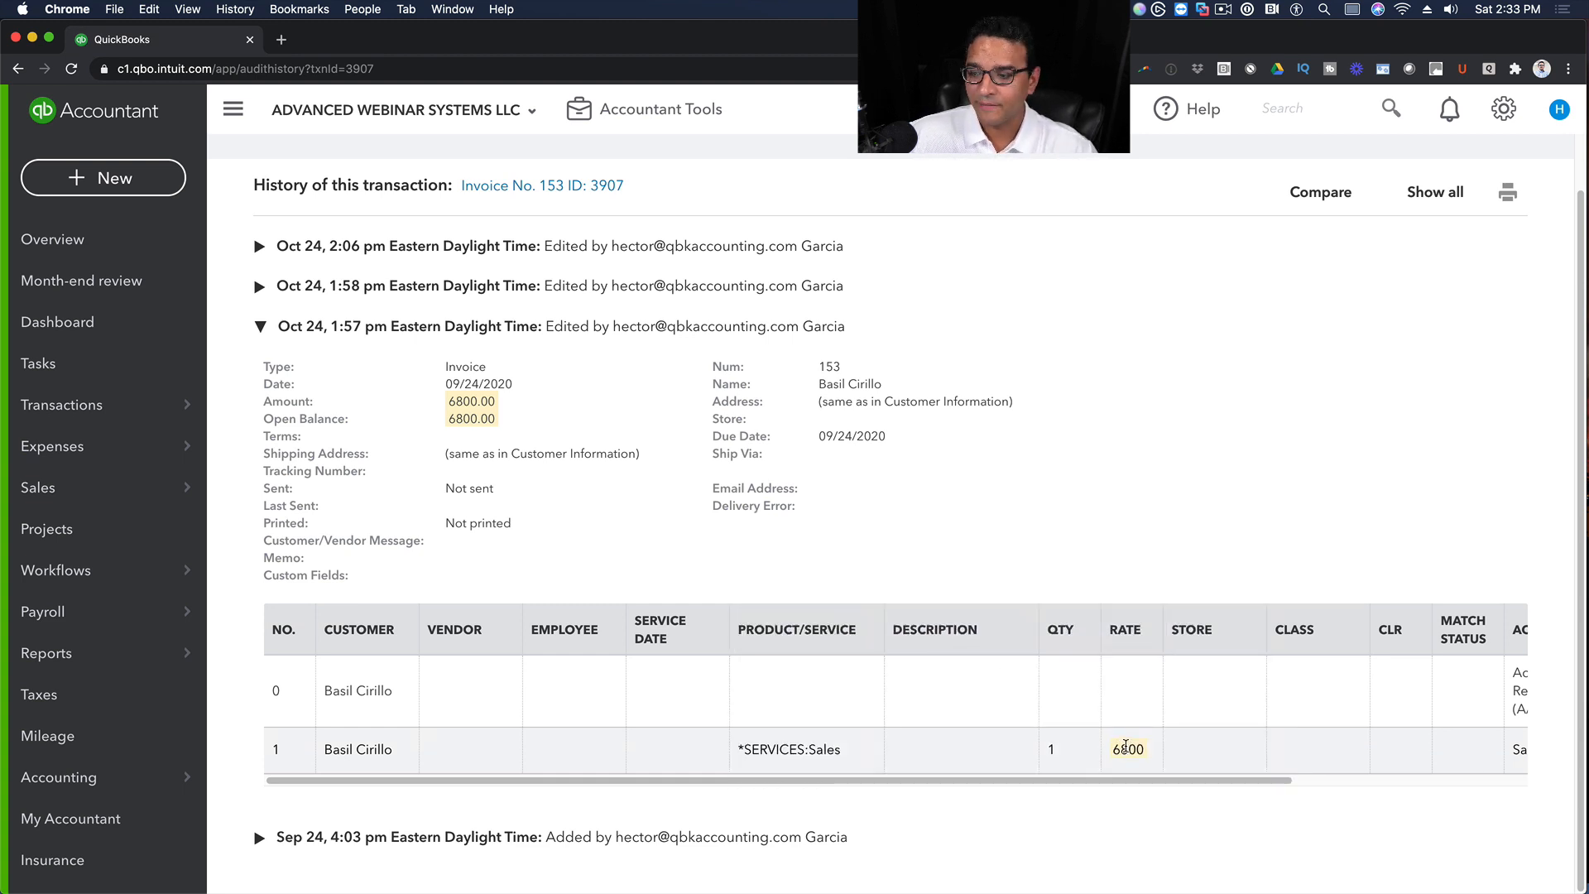
left_click(260, 326)
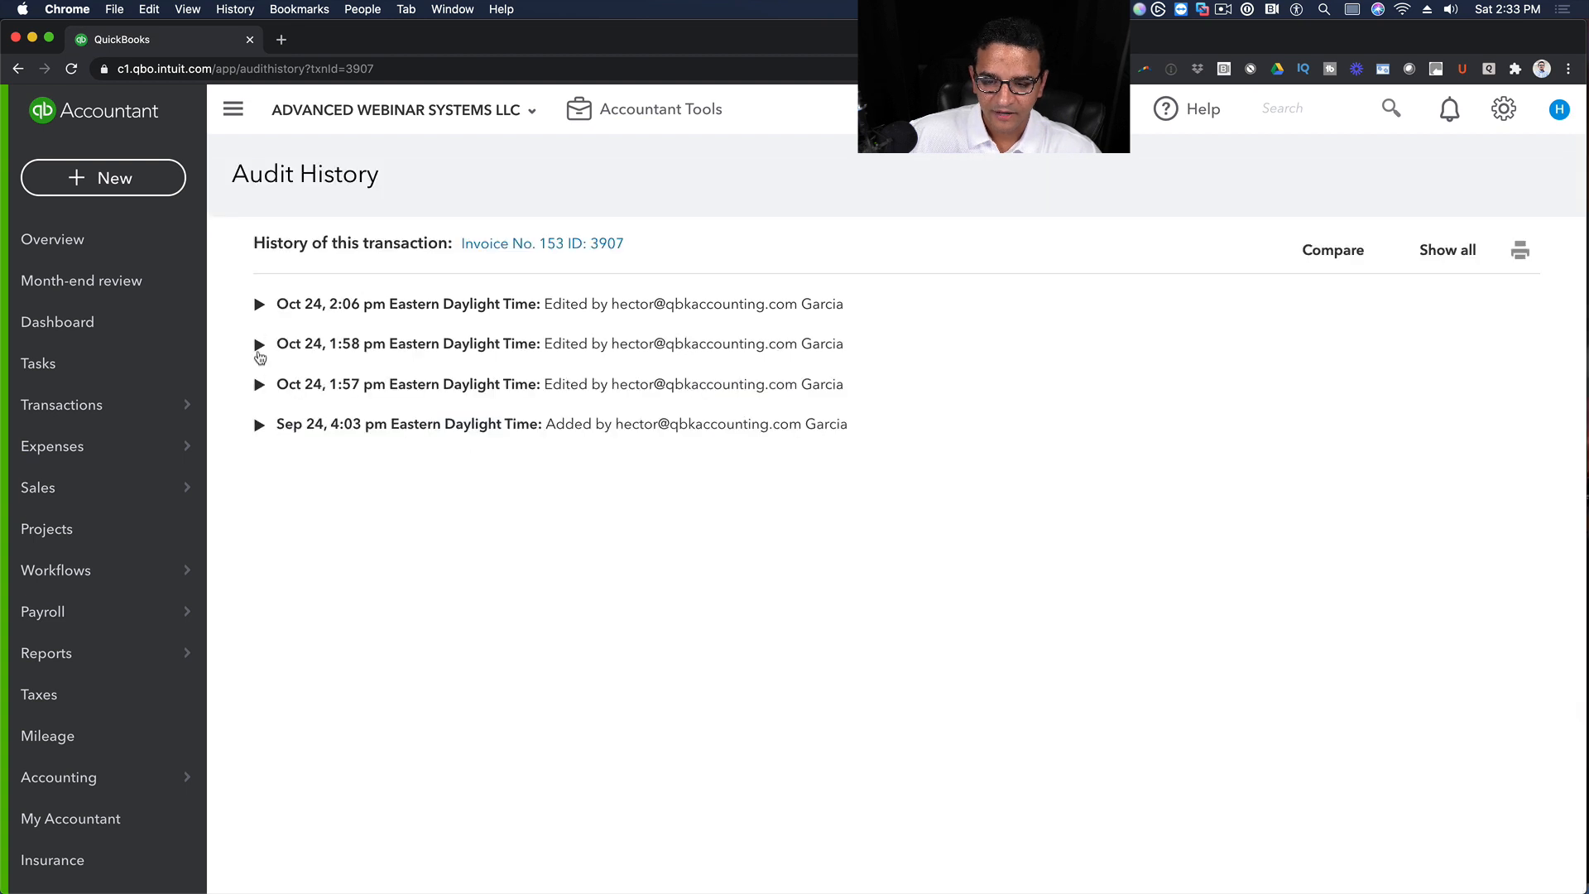
left_click(260, 344)
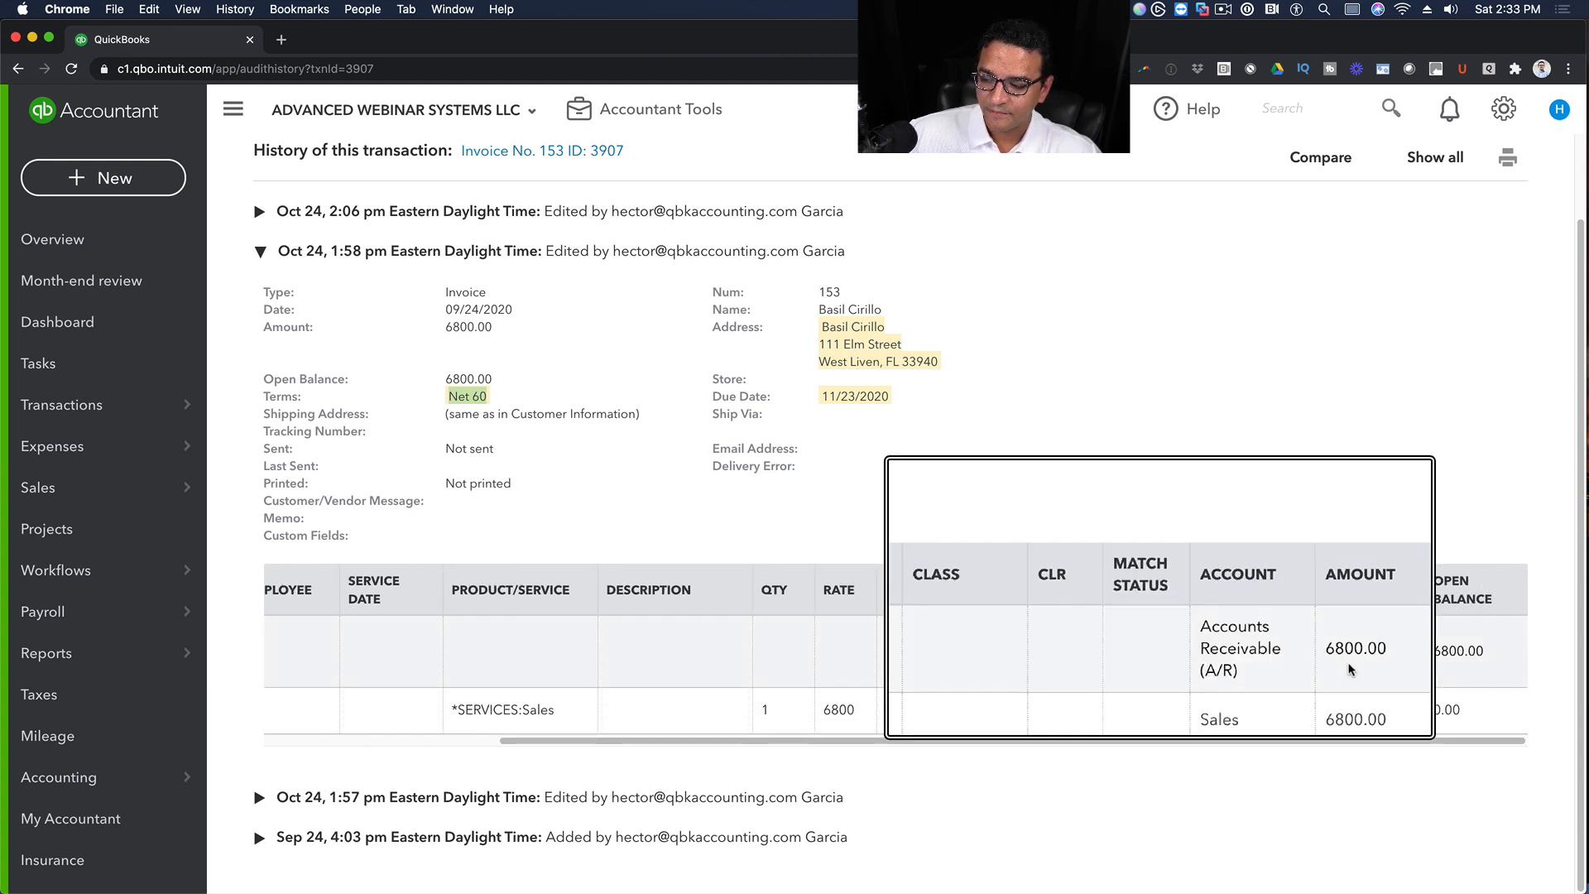
scroll("left", 3)
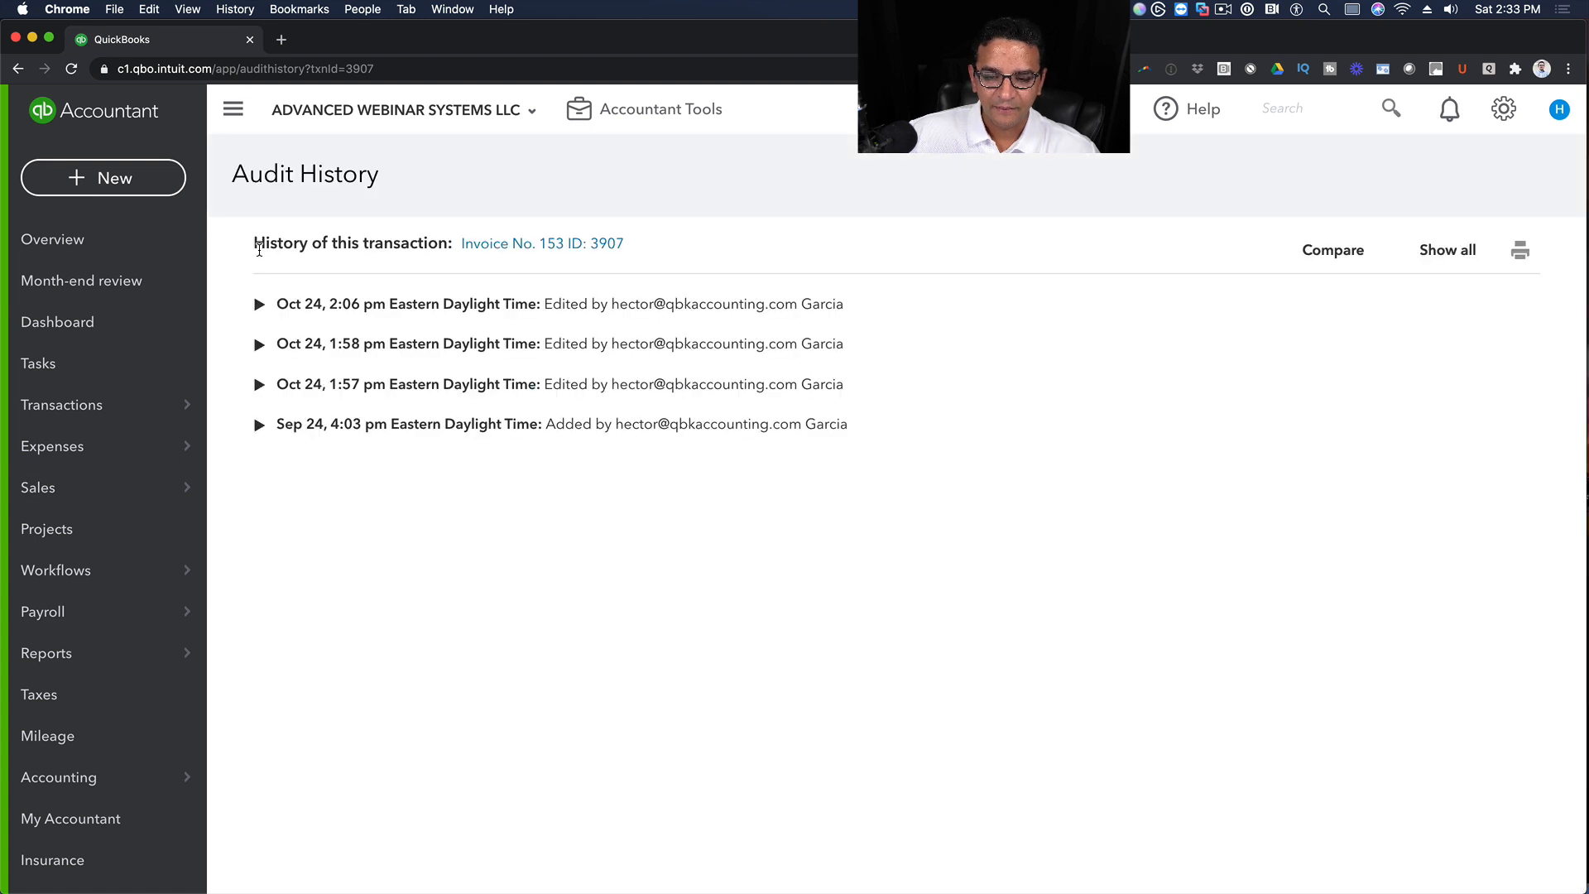
left_click(260, 305)
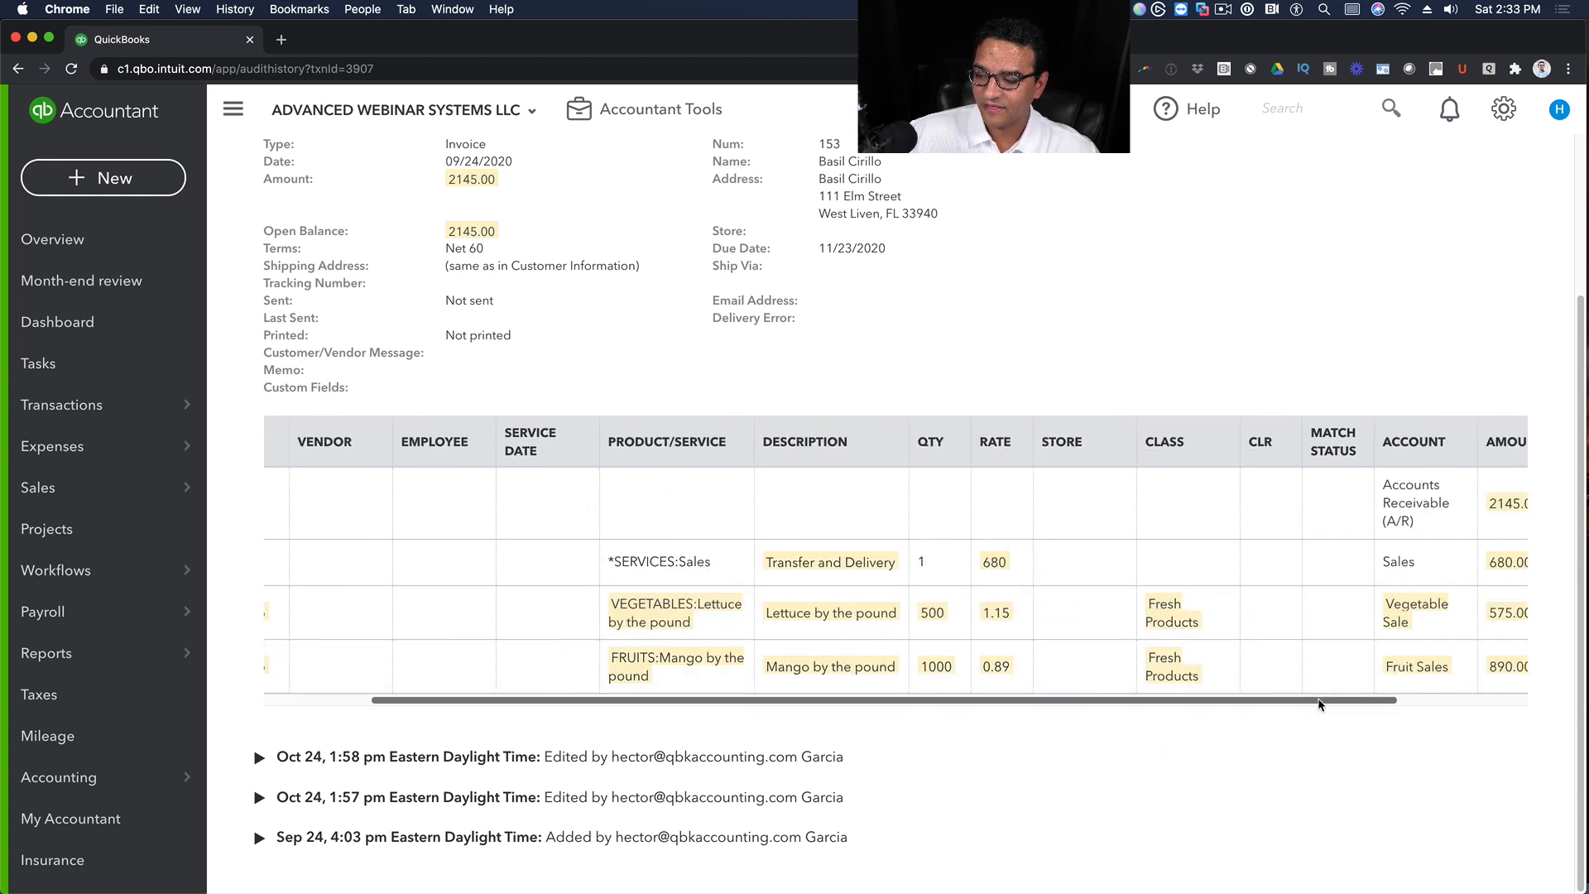
scroll("right", 3)
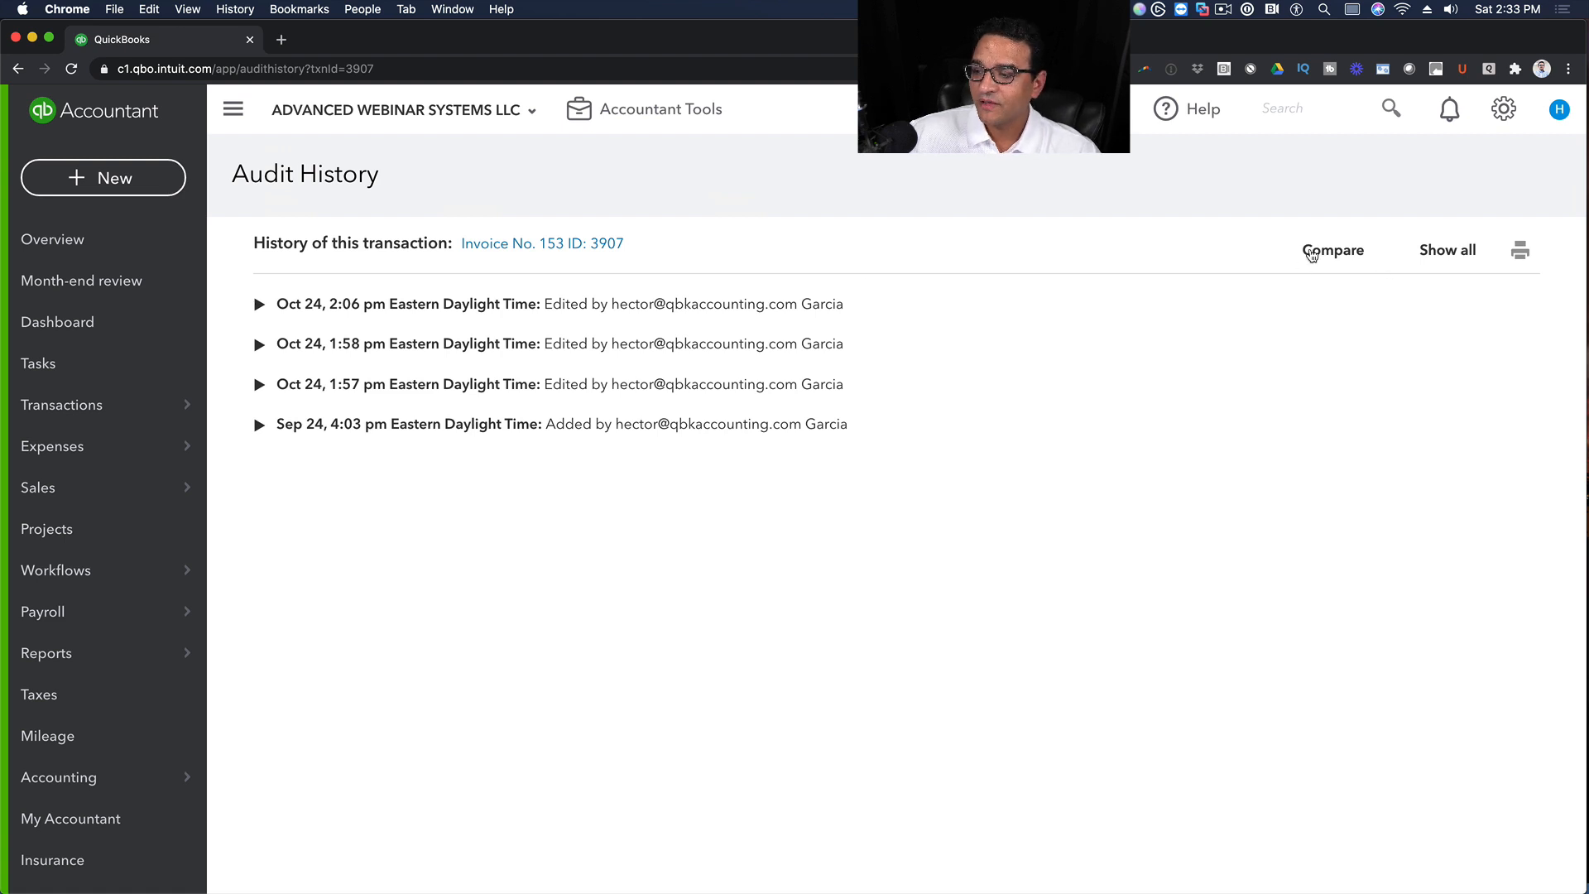
left_click(1334, 249)
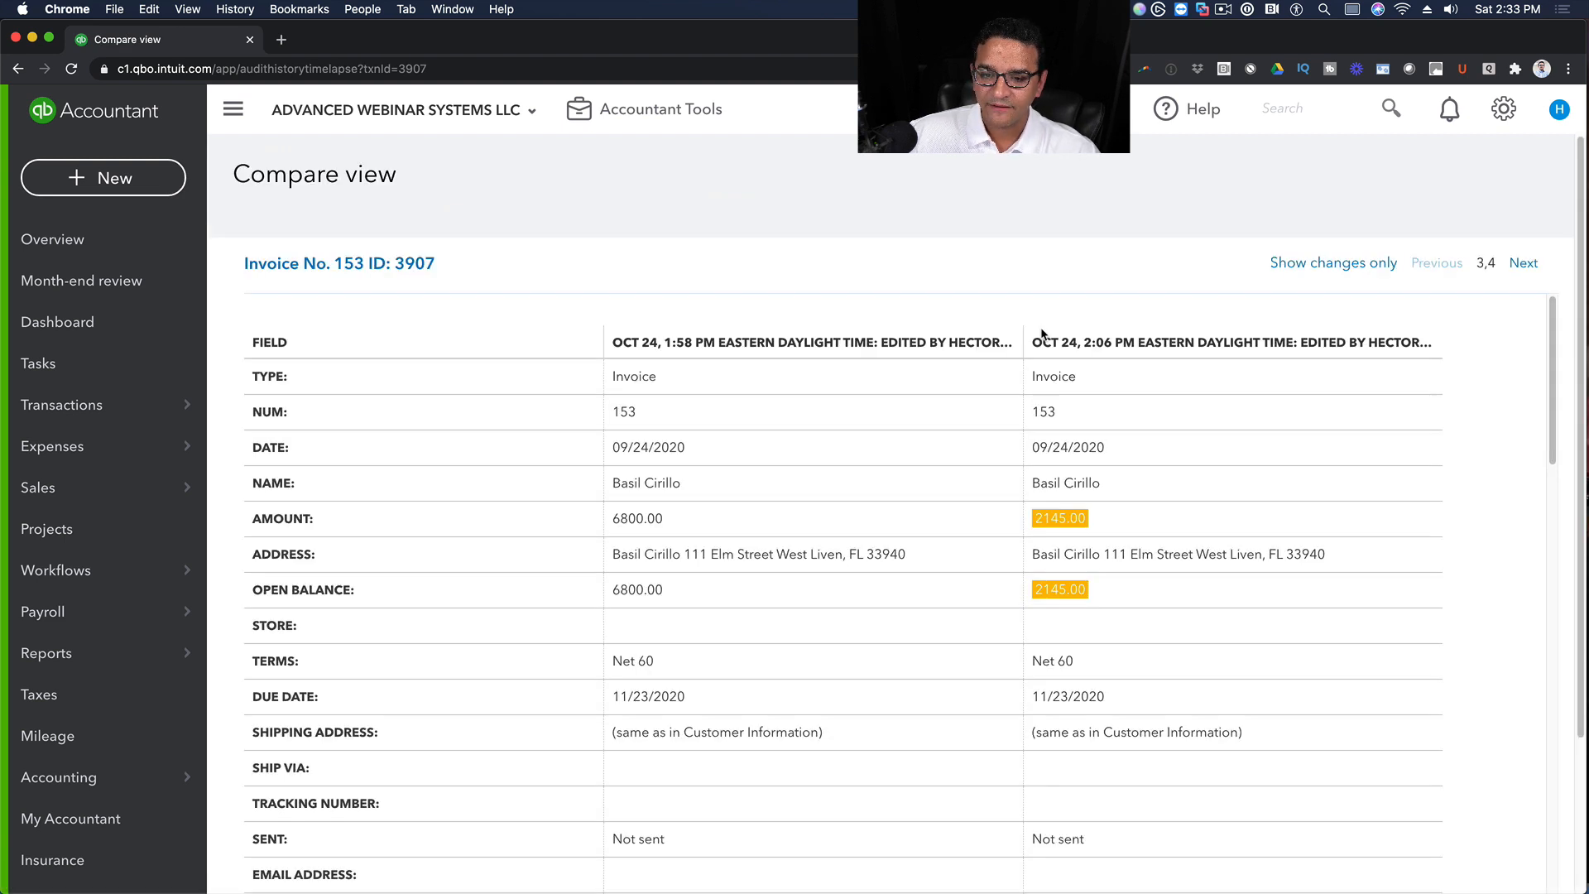
mouse_move(1157, 483)
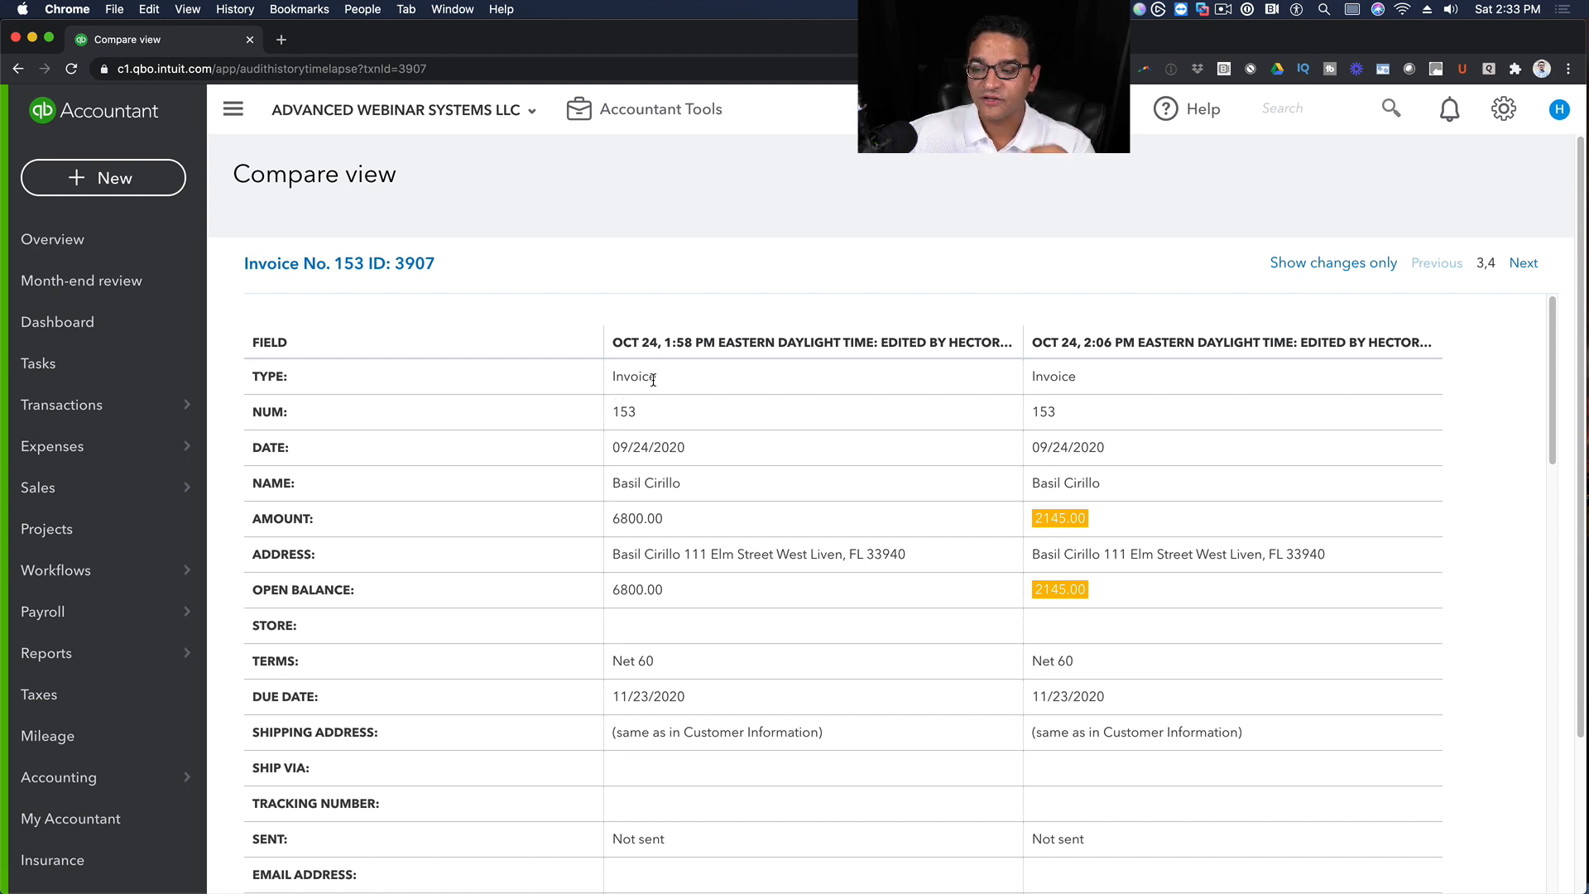
mouse_move(1021, 518)
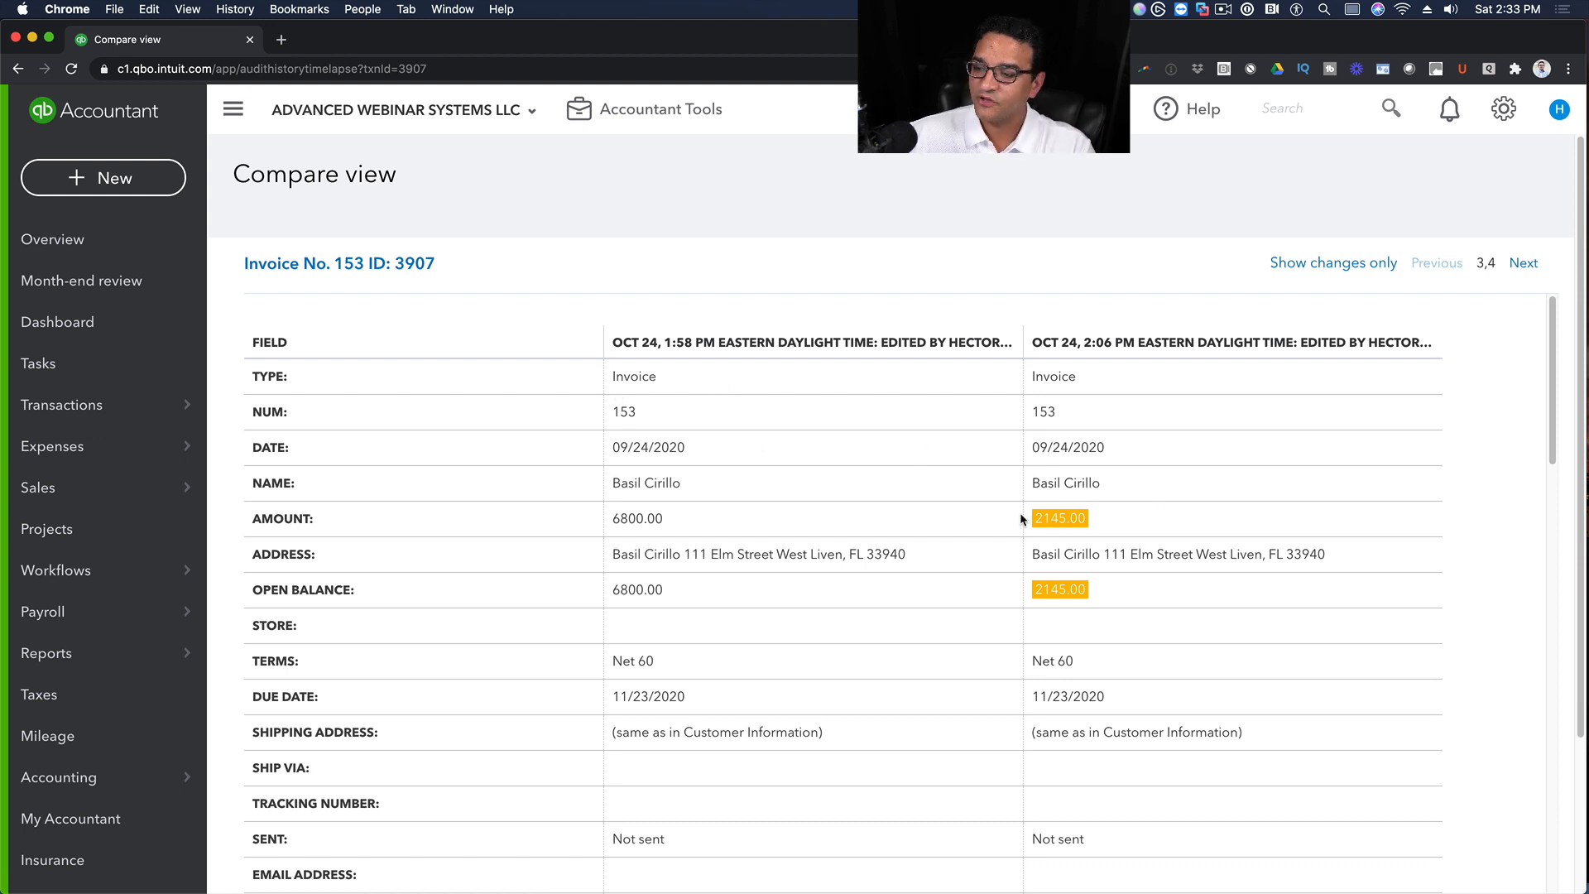
scroll("down", 3)
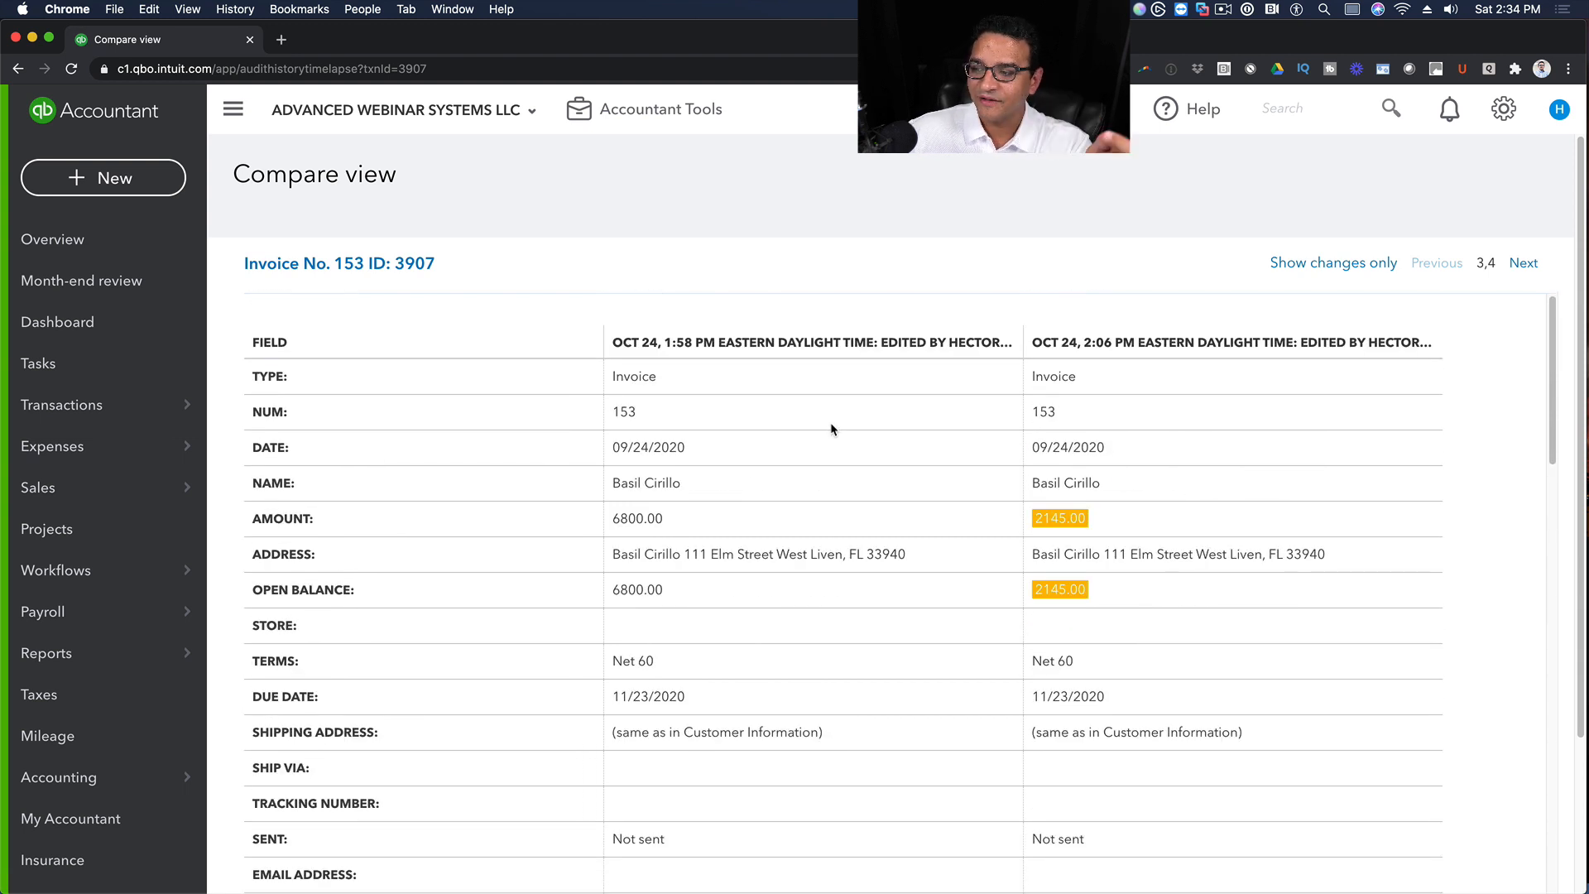
mouse_move(1153, 475)
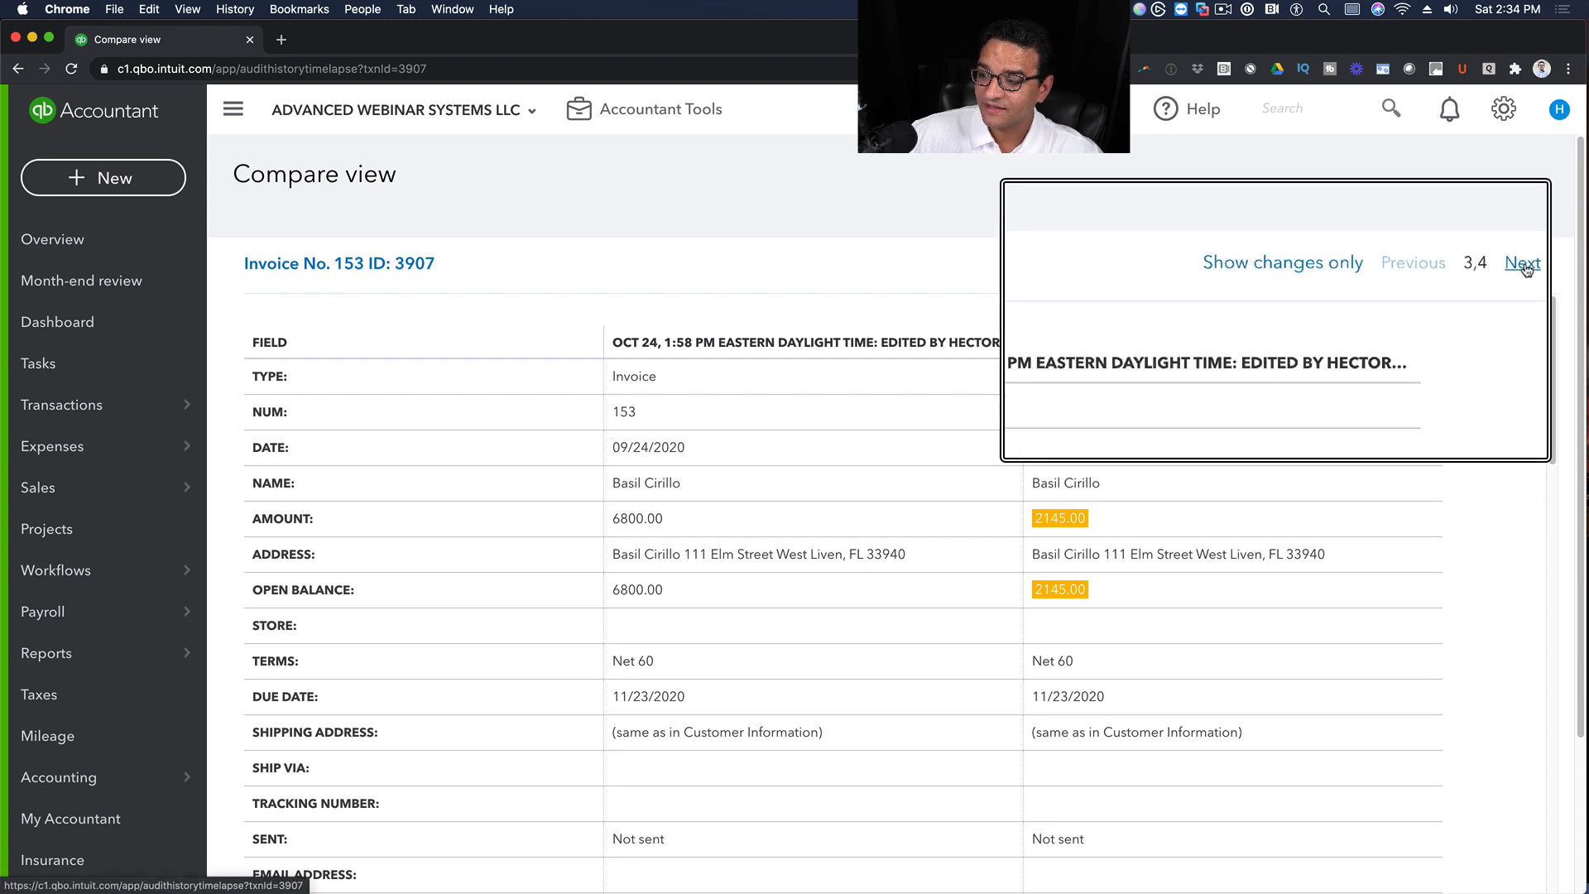
left_click(1412, 263)
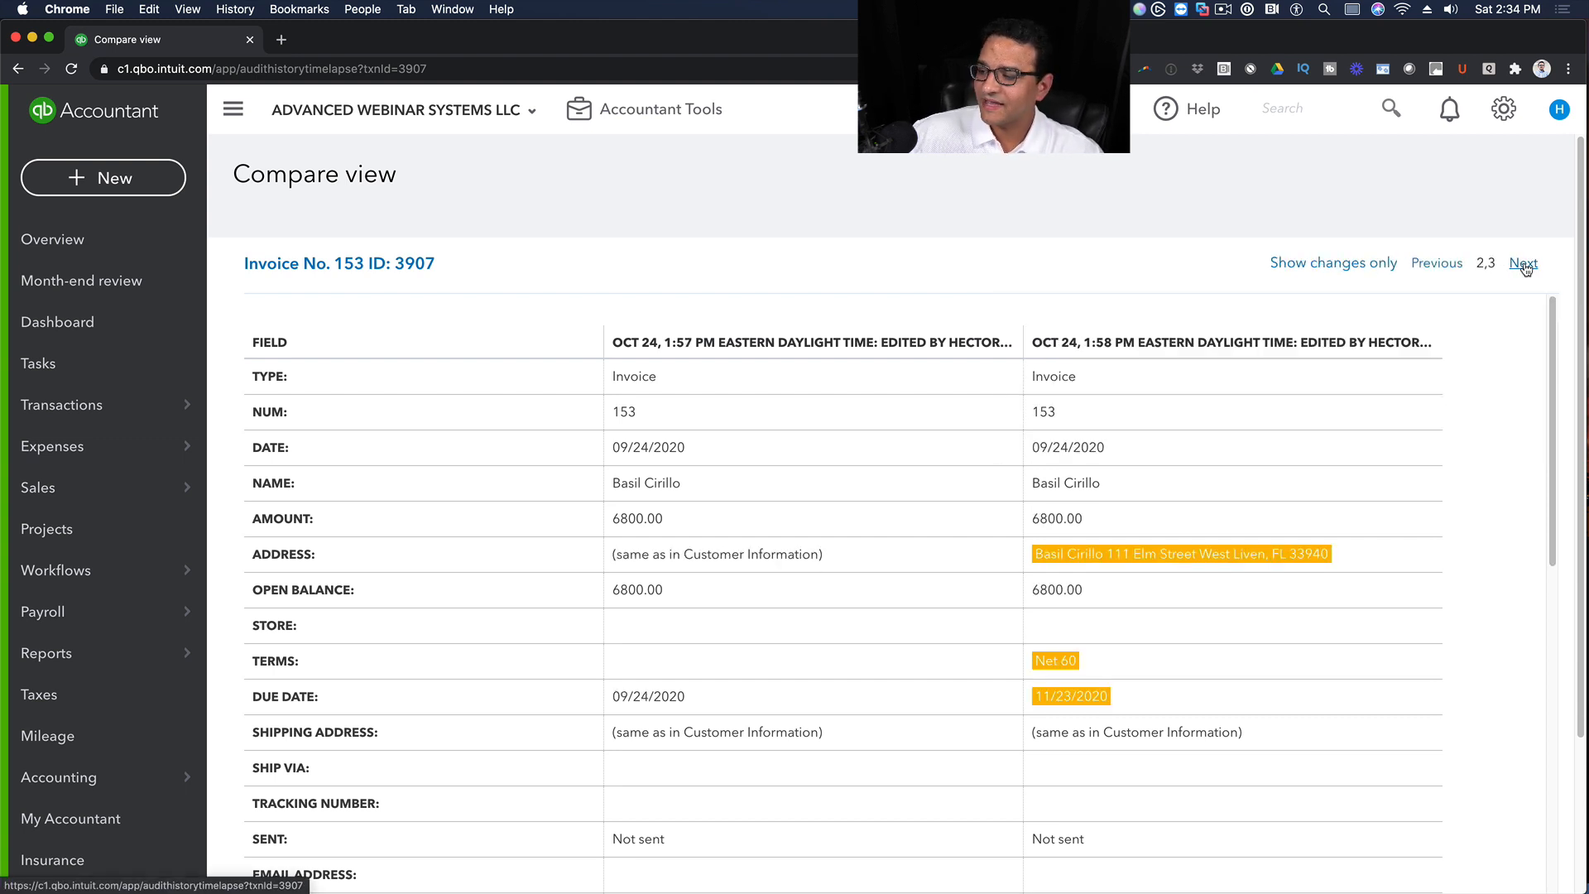
left_click(1437, 263)
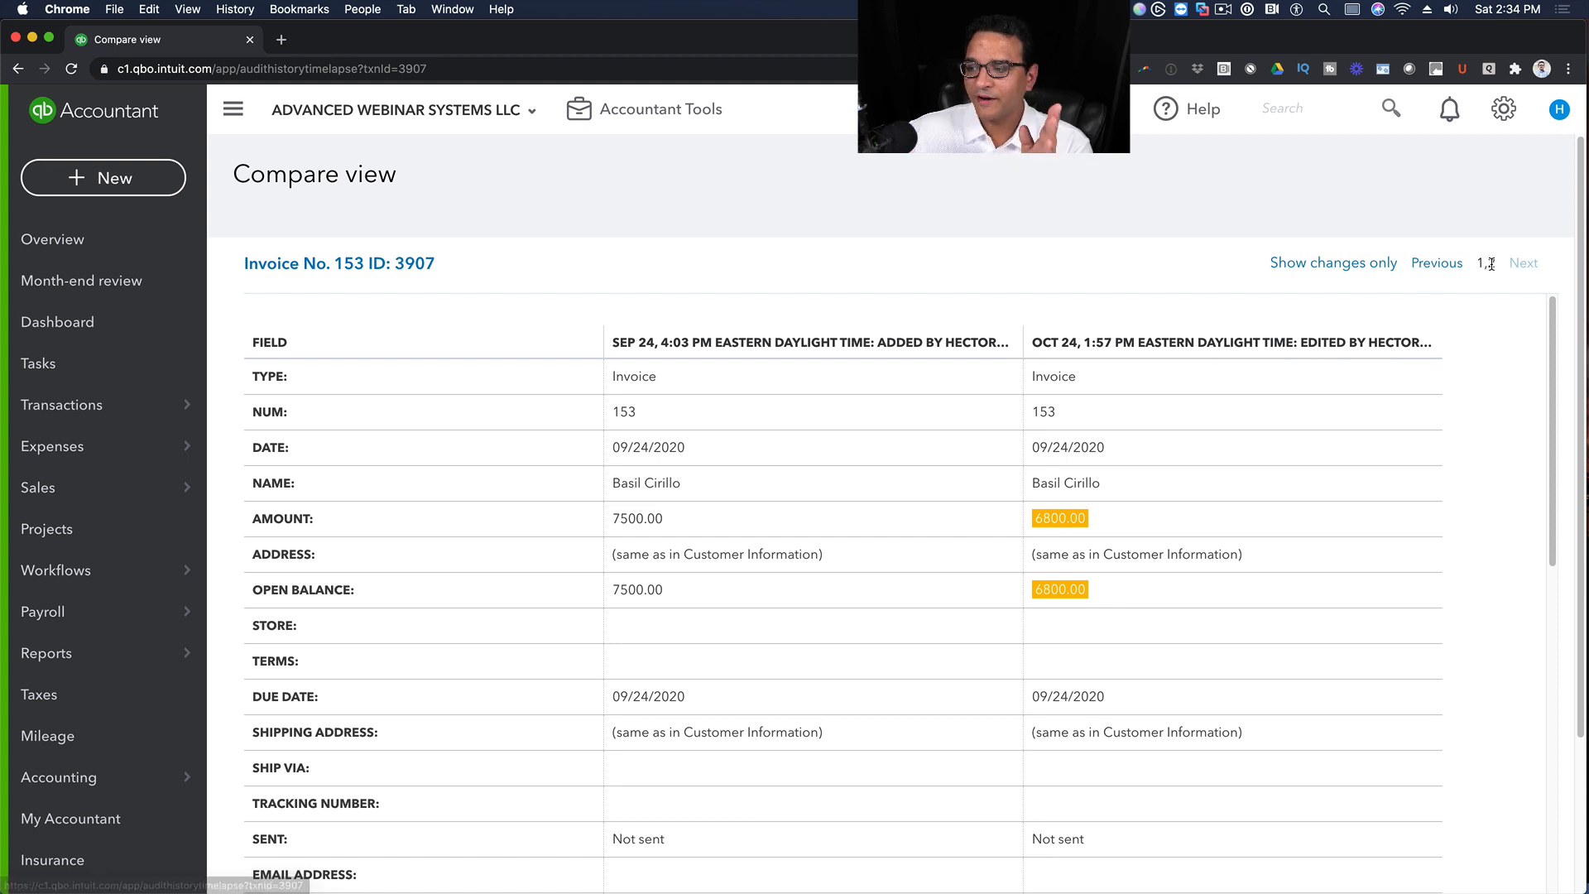
left_click(1523, 263)
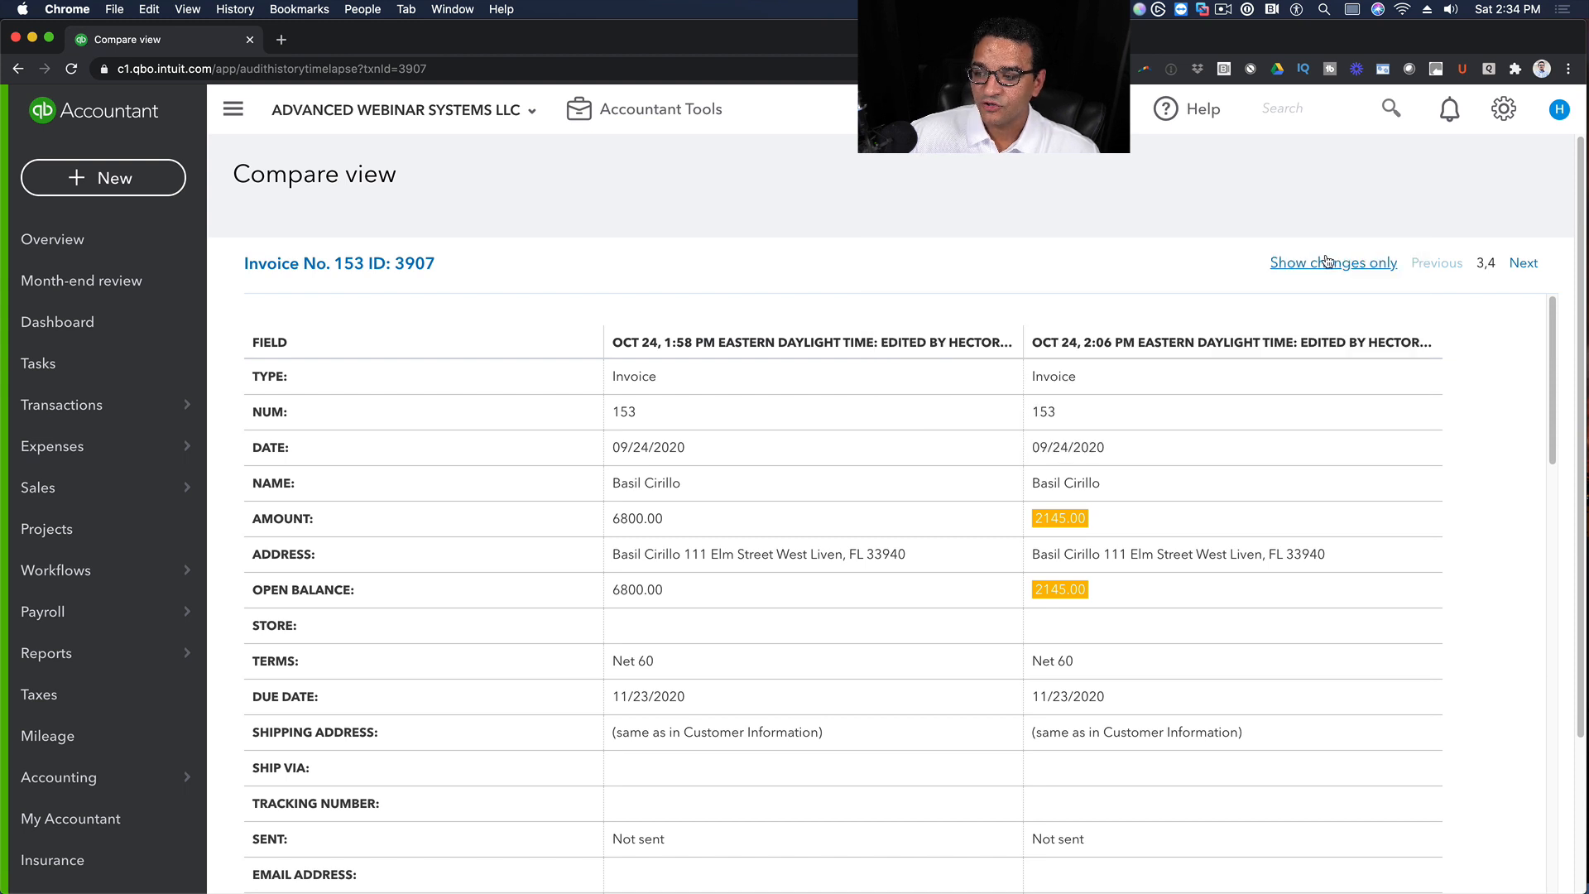
- Show changes only in the compare view ($7,500 to $6,800), then bring up the gear settings menu
left_click(1334, 263)
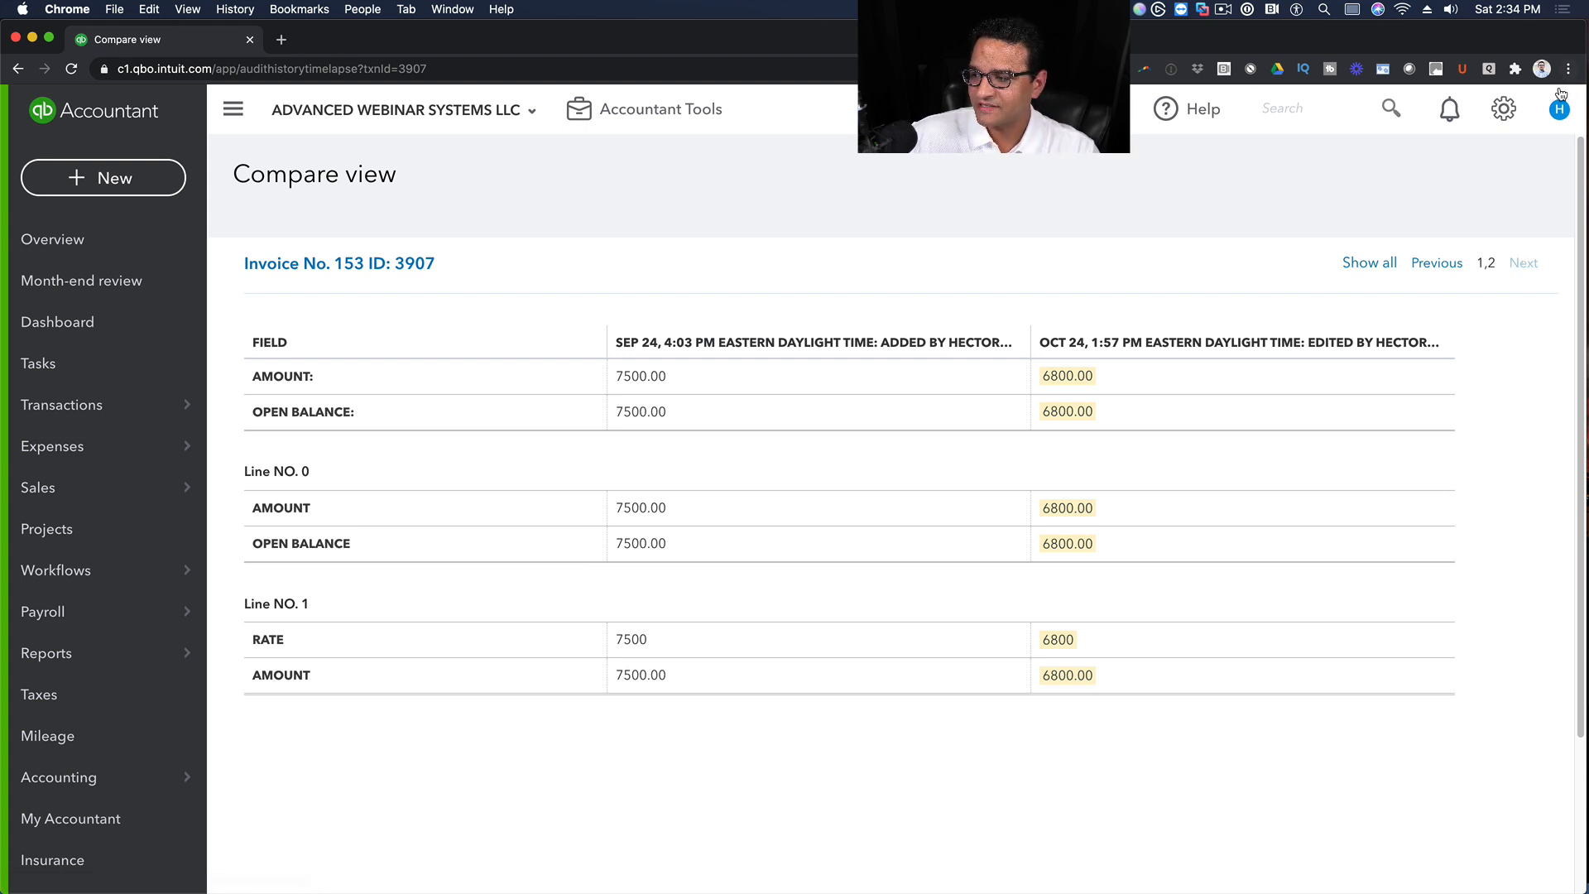
left_click(1504, 109)
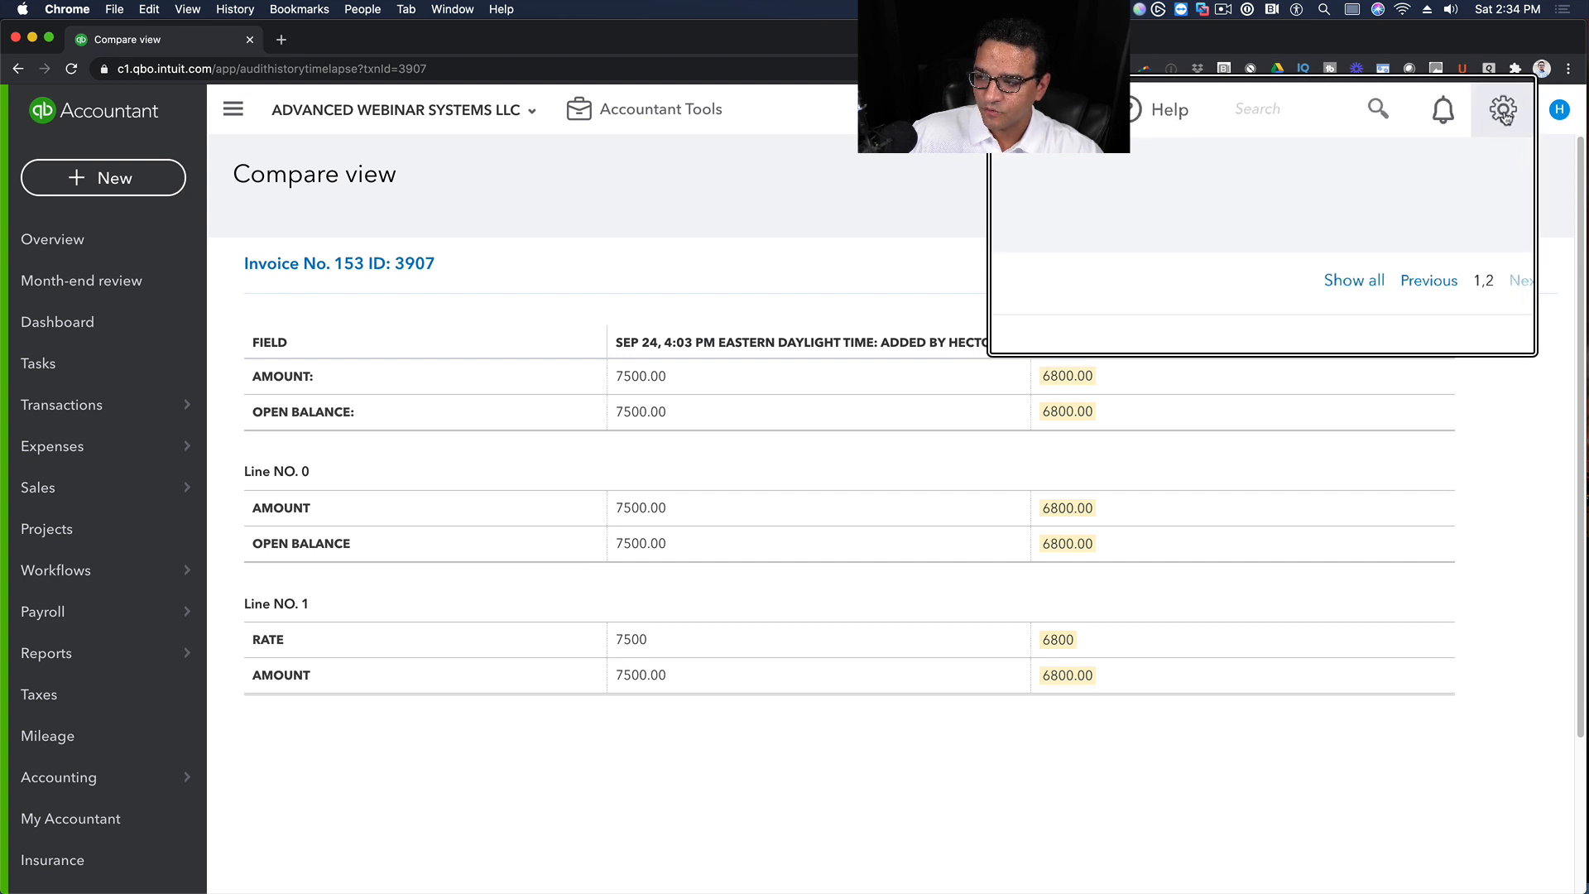
left_click(1505, 109)
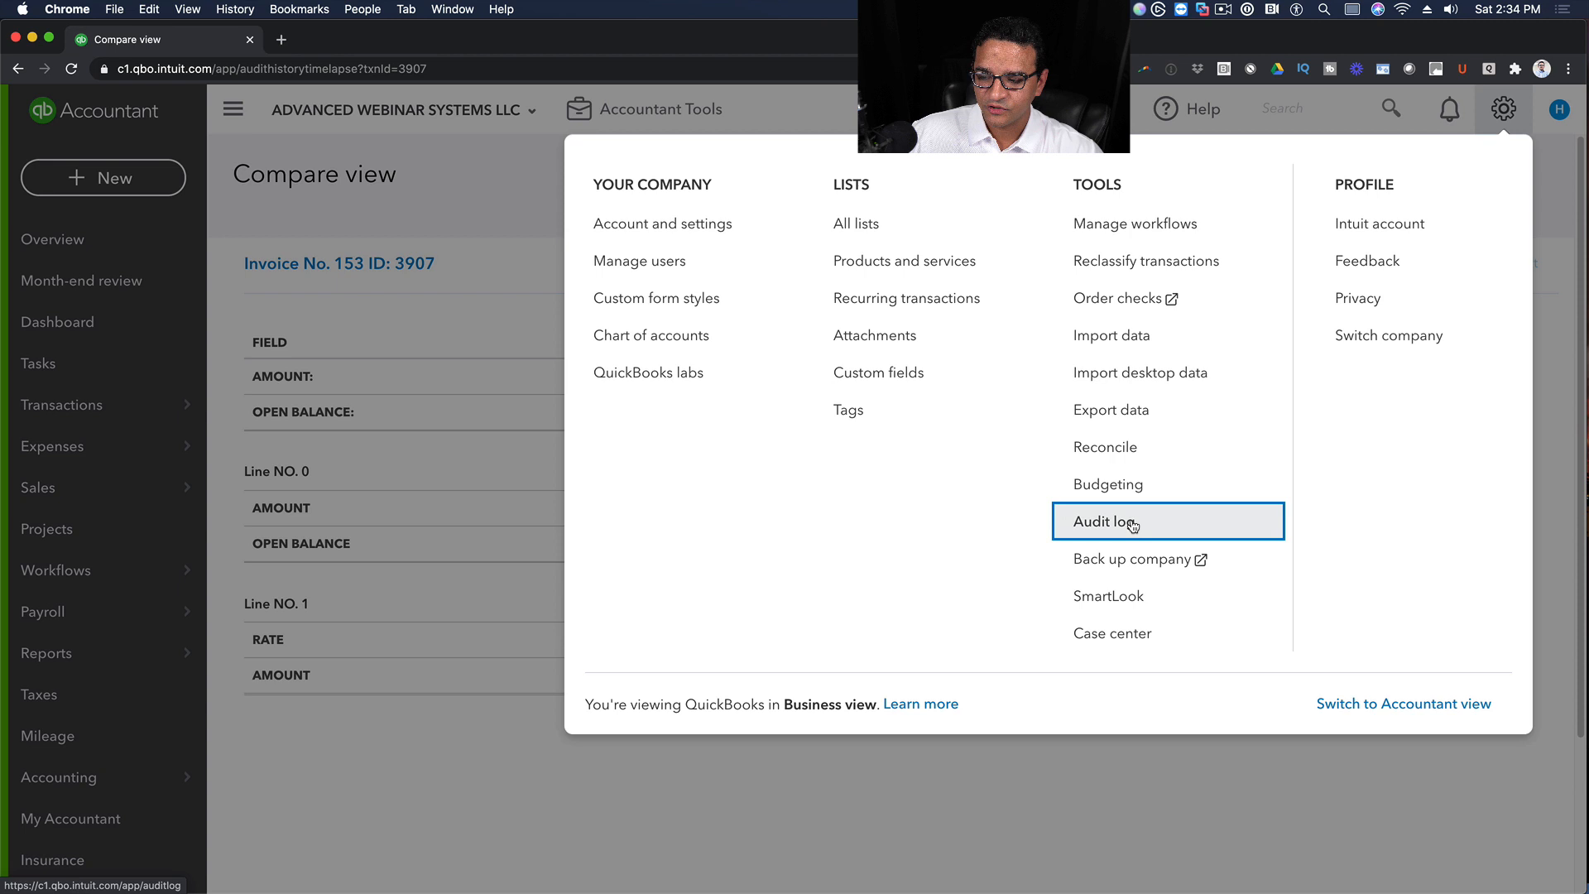
- Open the company-wide Audit Log from Tools
left_click(1107, 521)
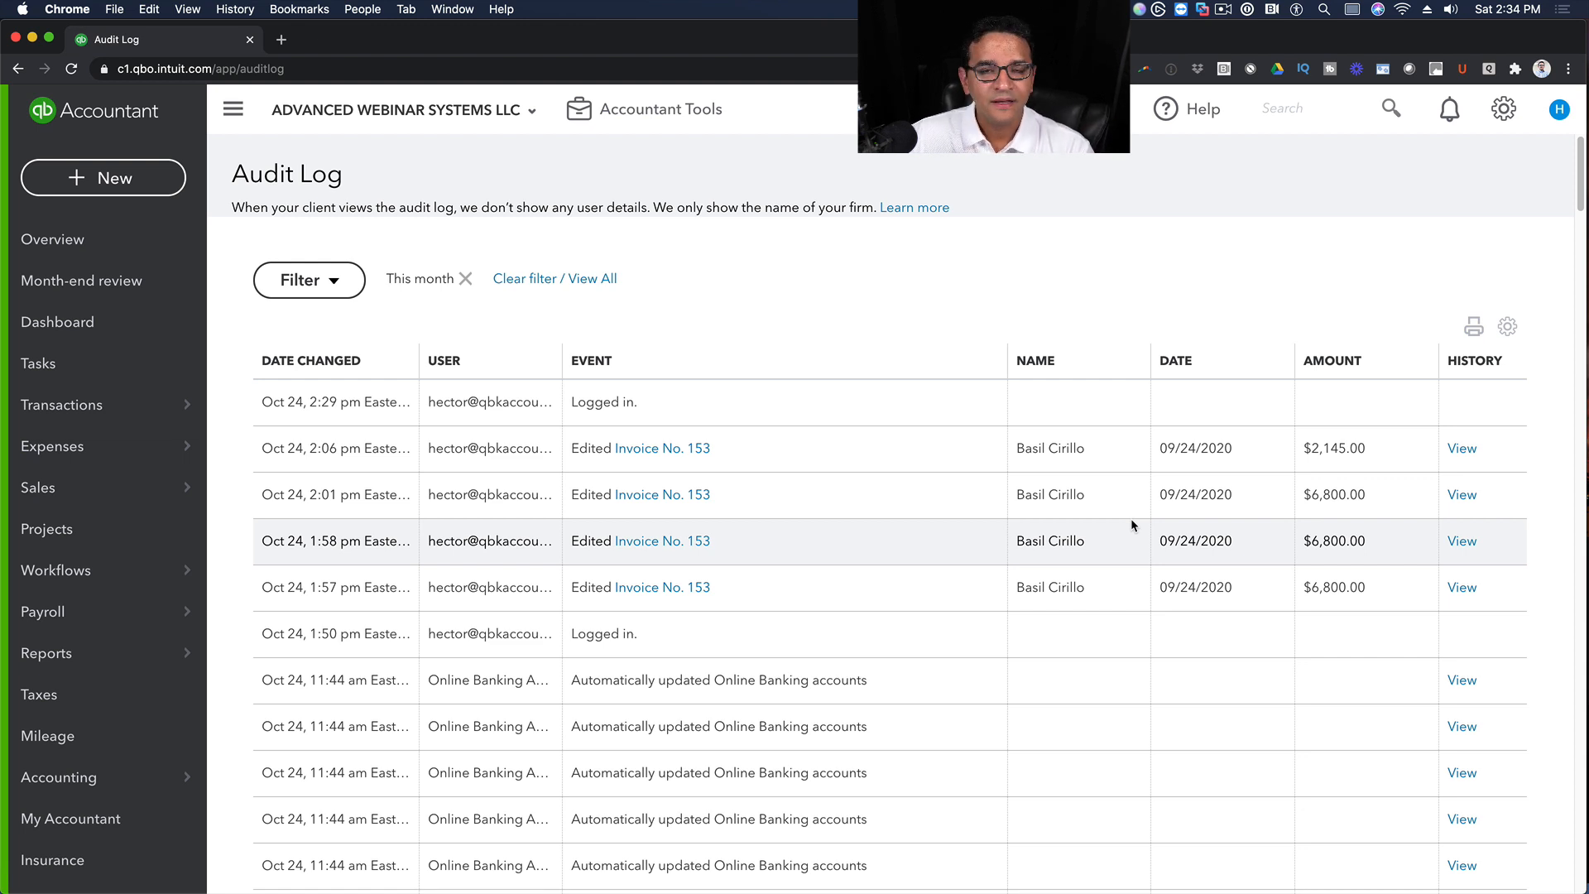
left_click(307, 279)
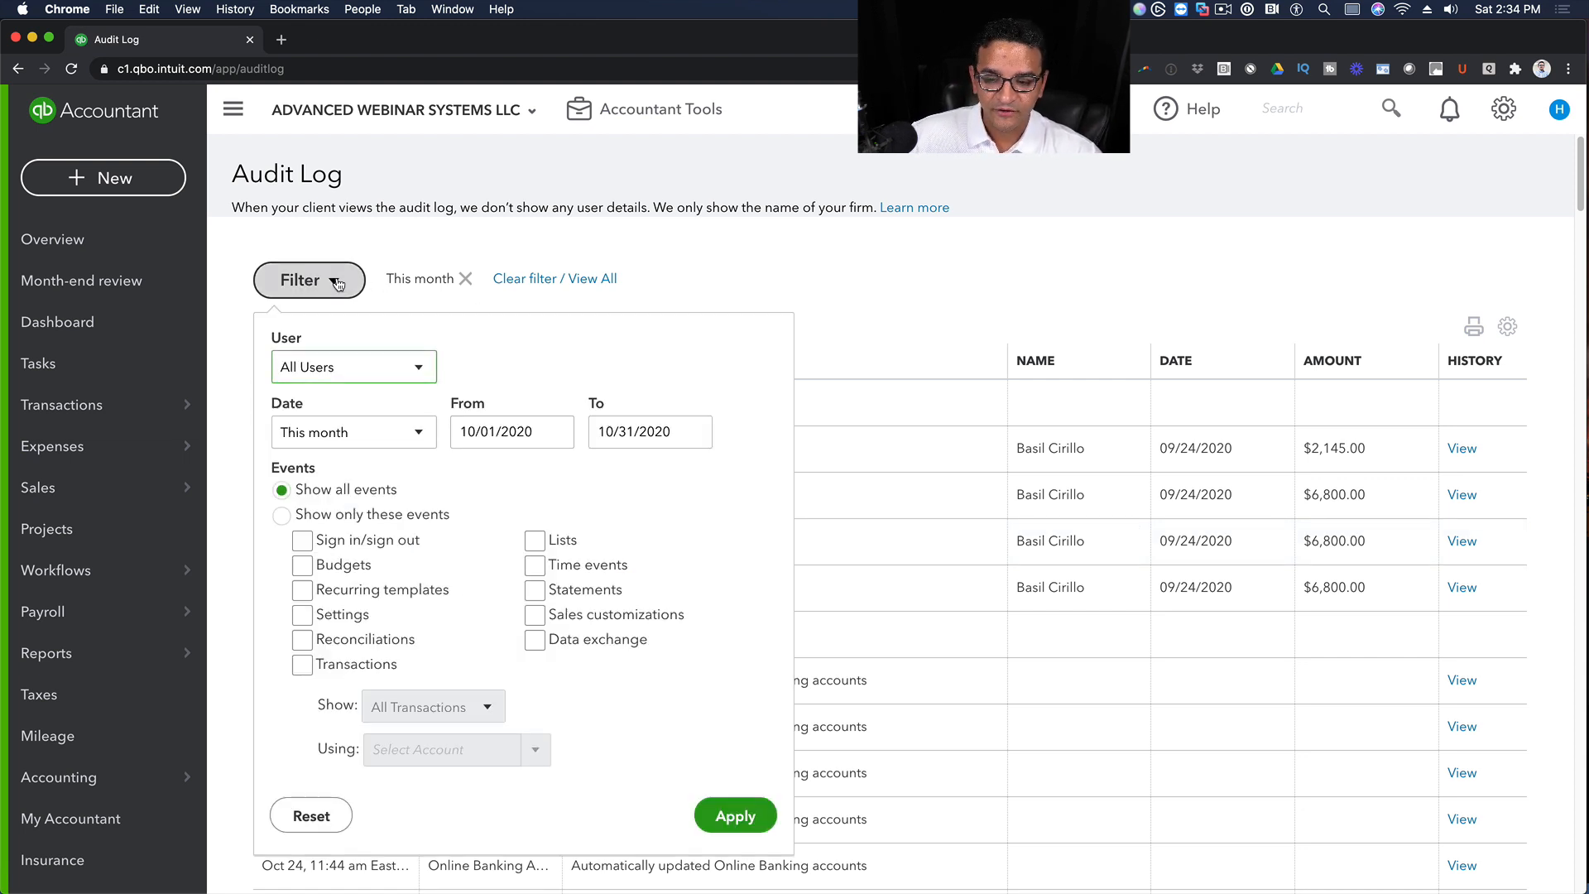
left_click(353, 367)
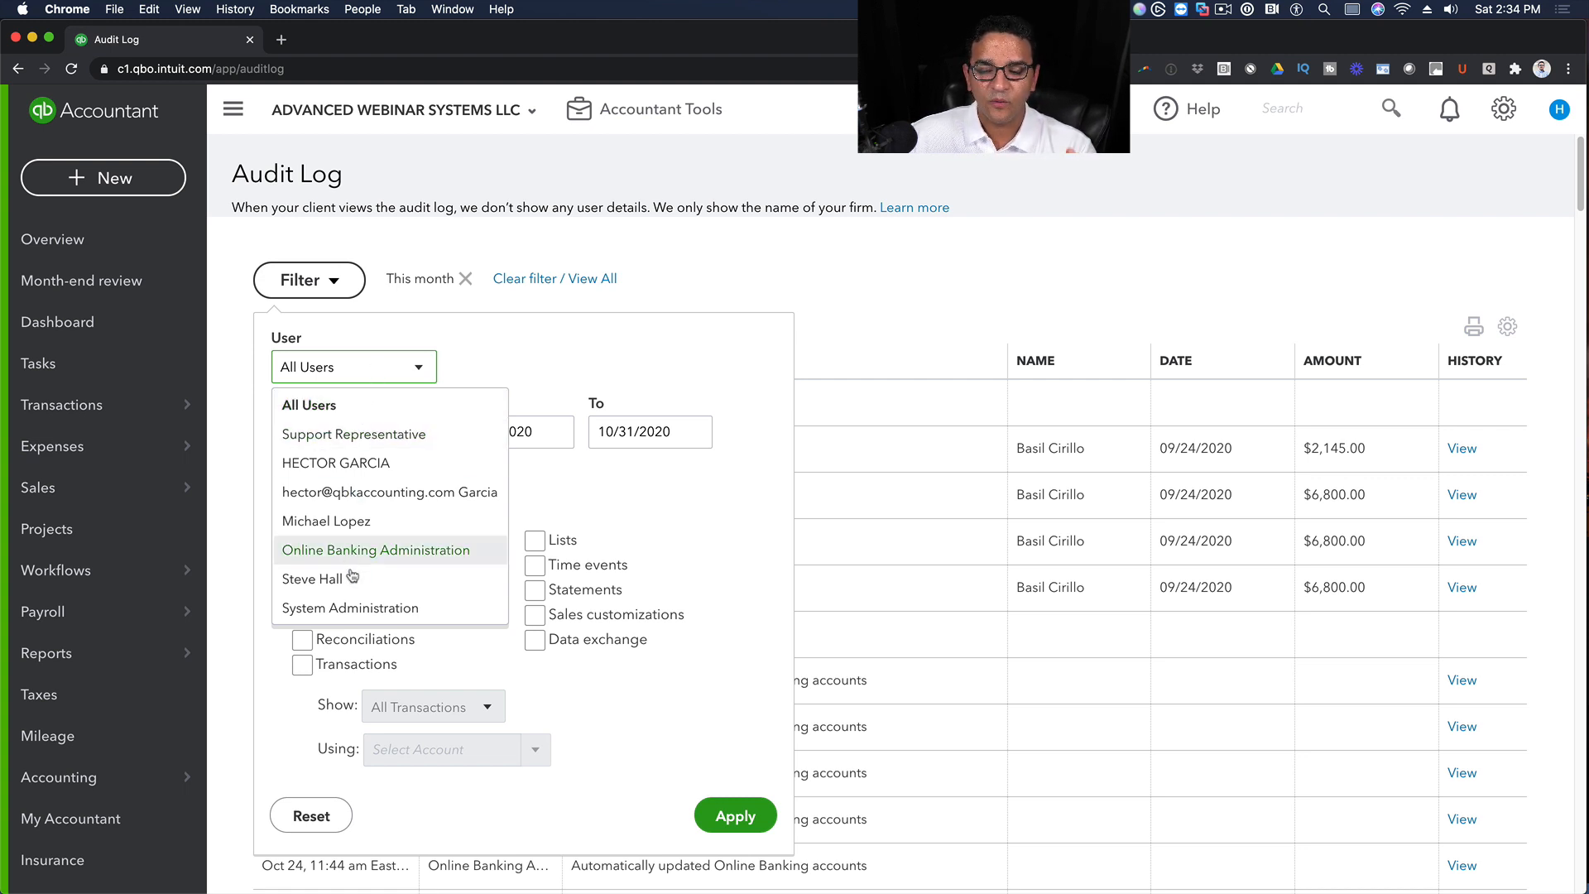
mouse_move(326, 522)
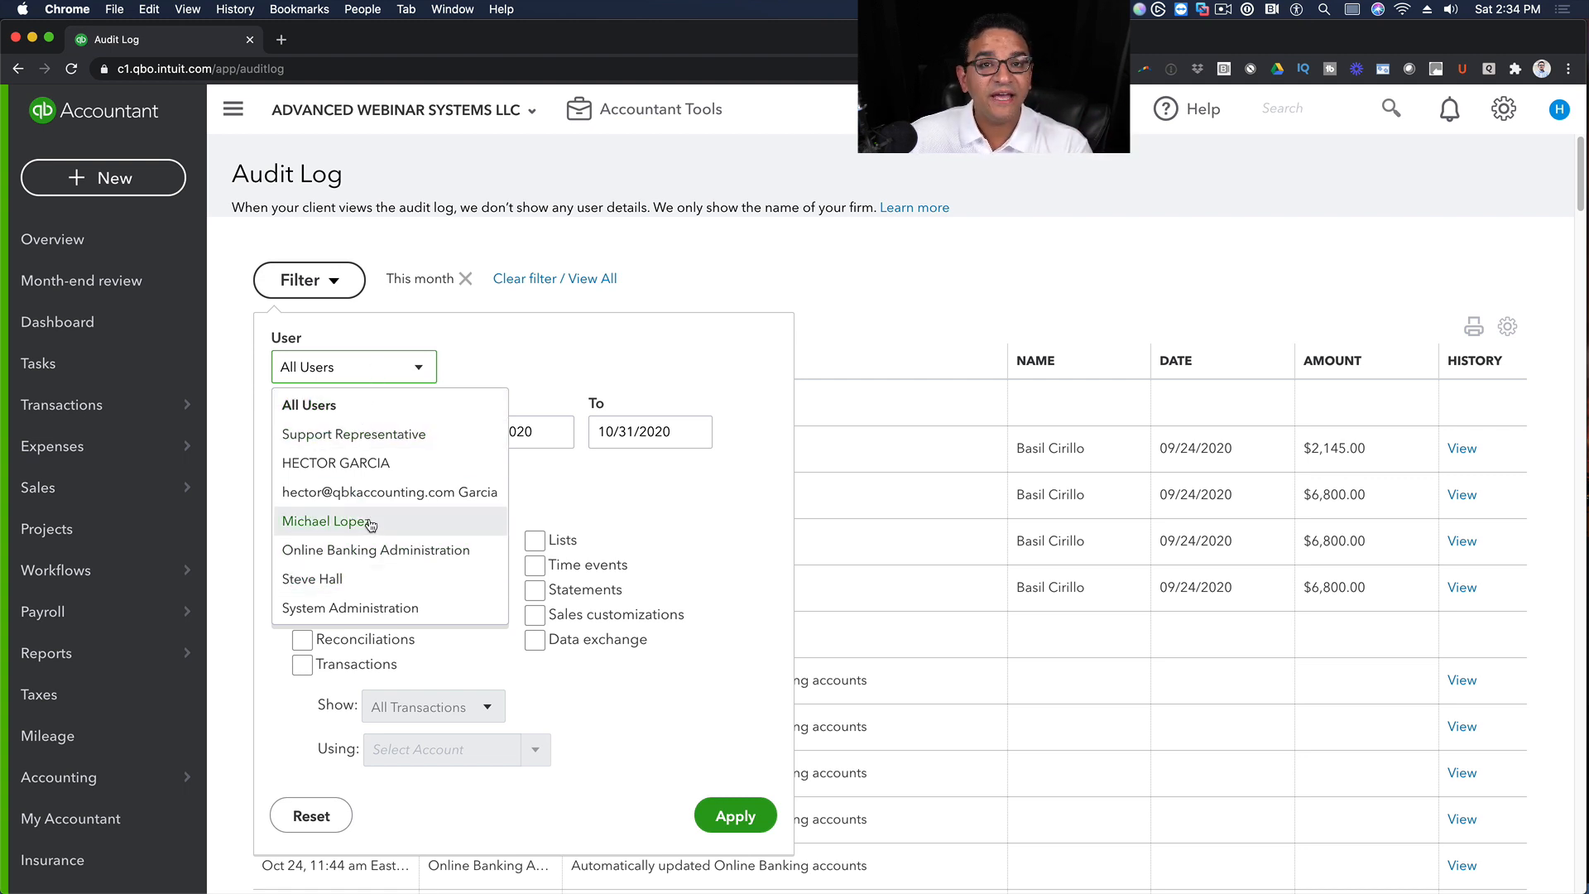
left_click(387, 492)
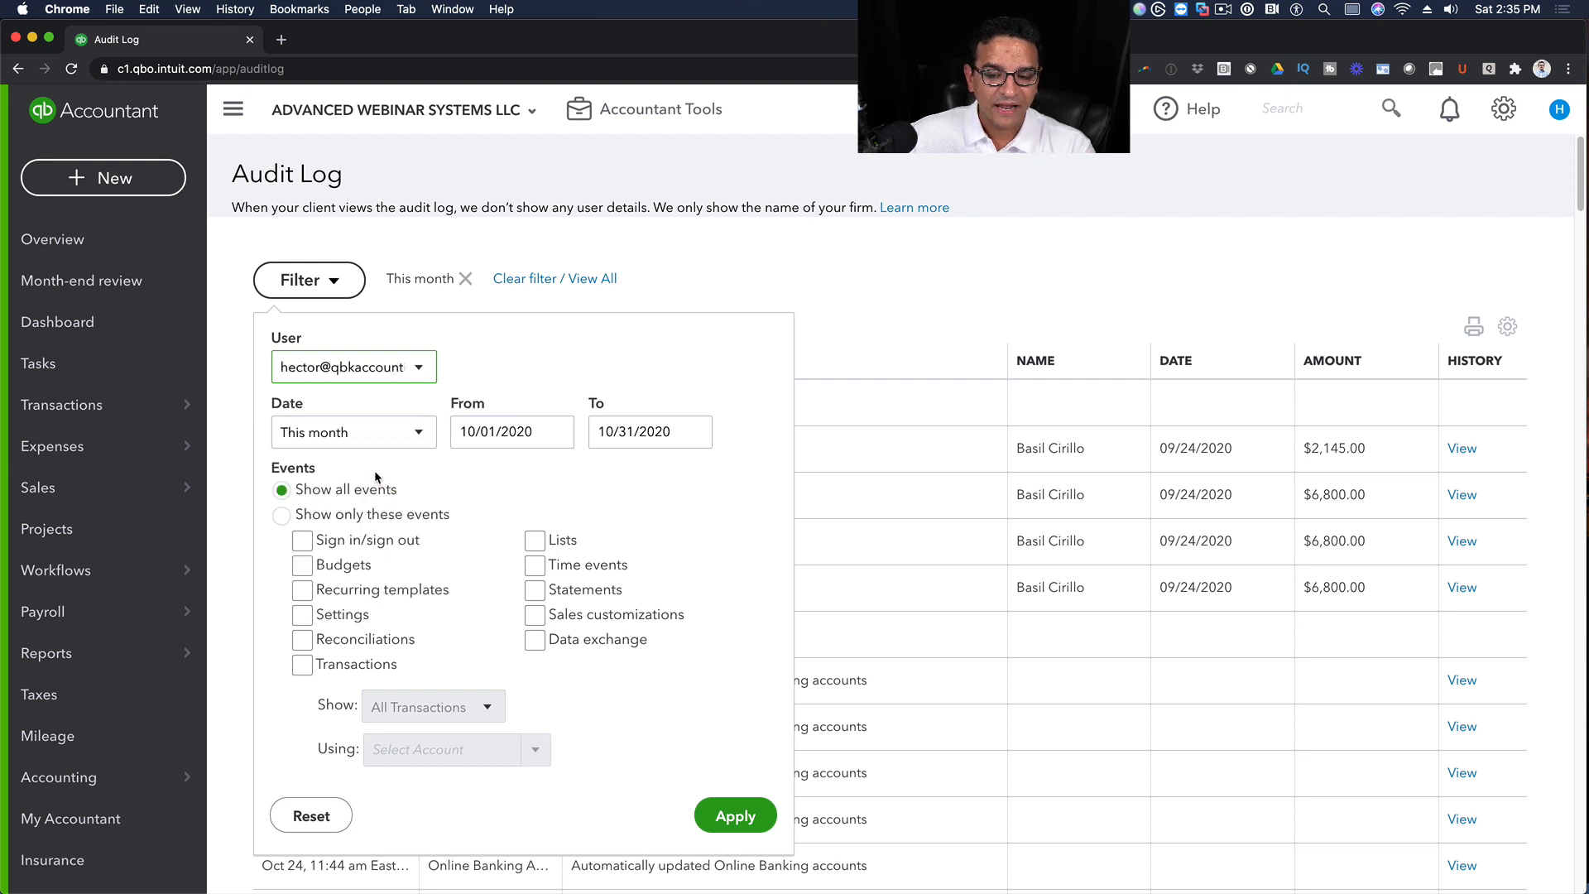
left_click(351, 432)
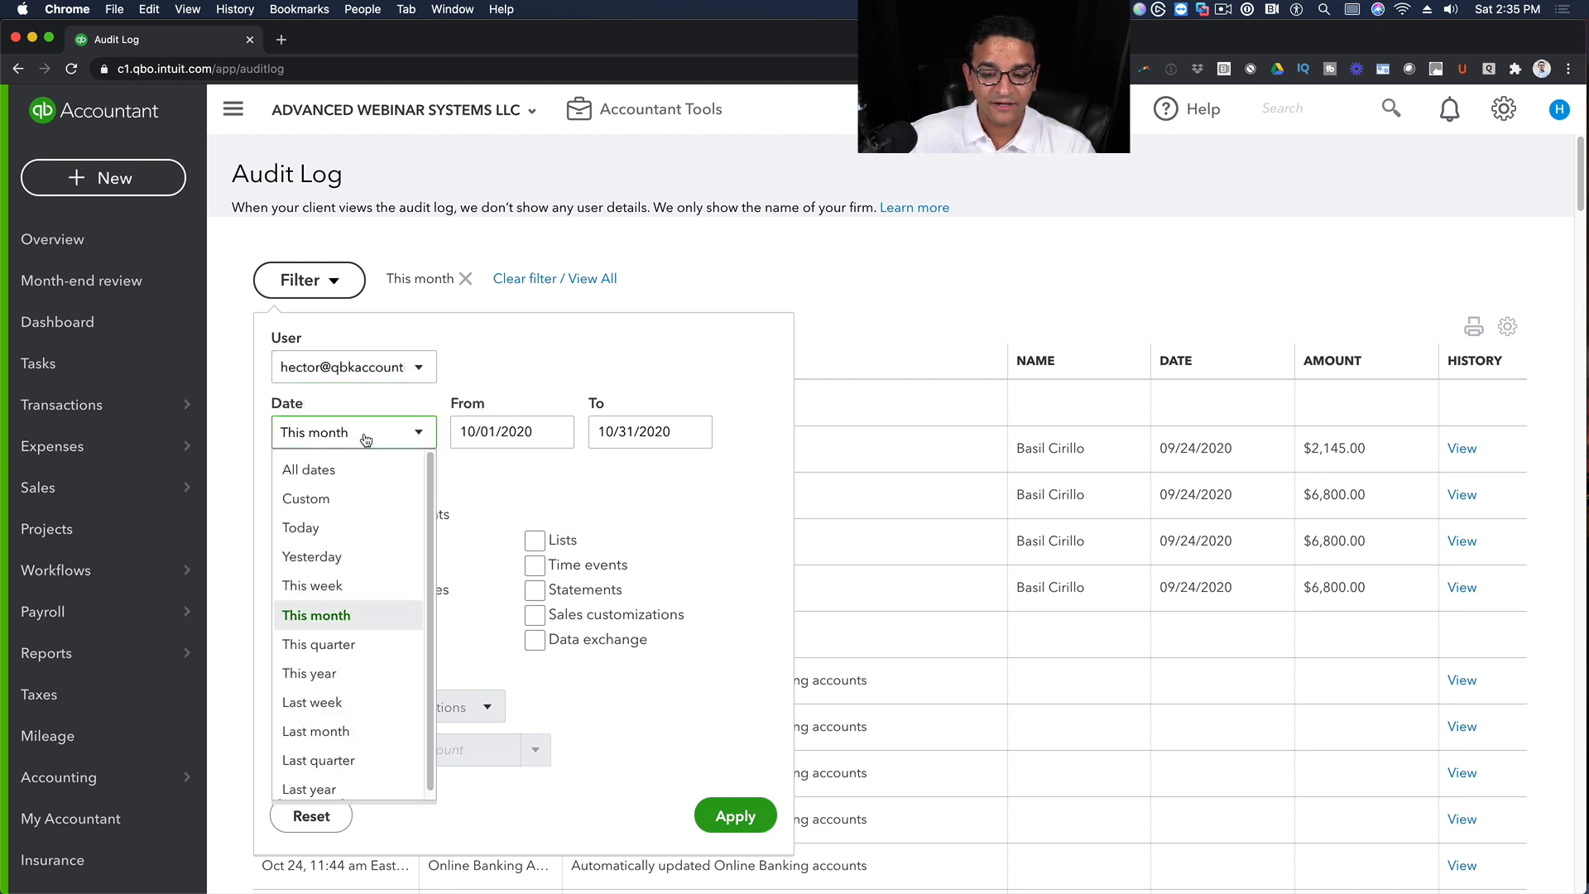
left_click(302, 526)
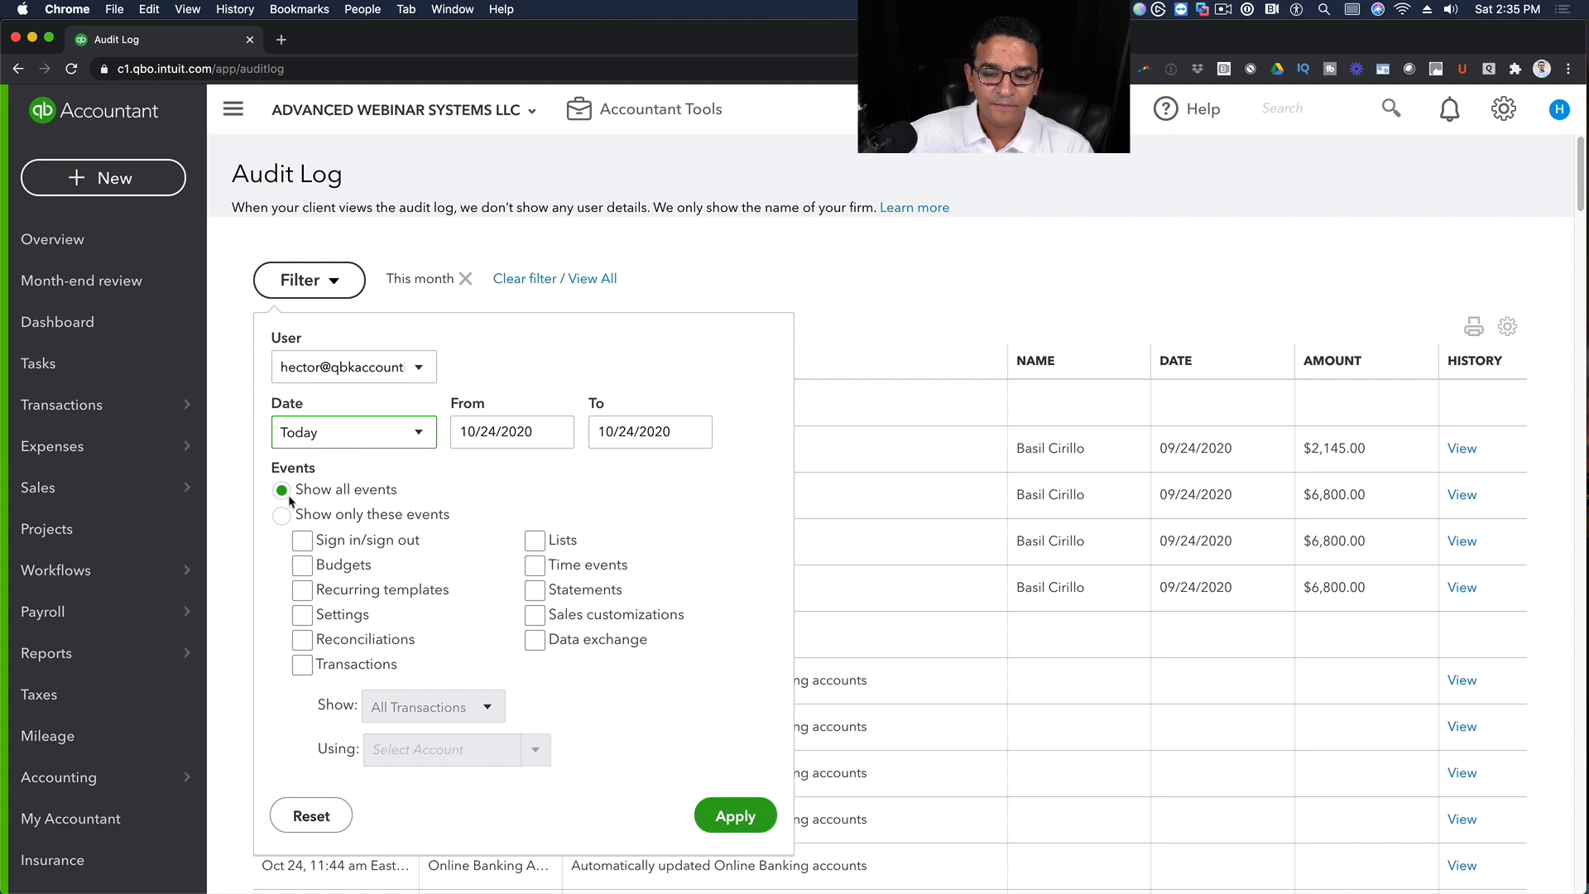
- Limit events to Transactions only and apply, leaving four Invoice No. 153 edits
left_click(281, 514)
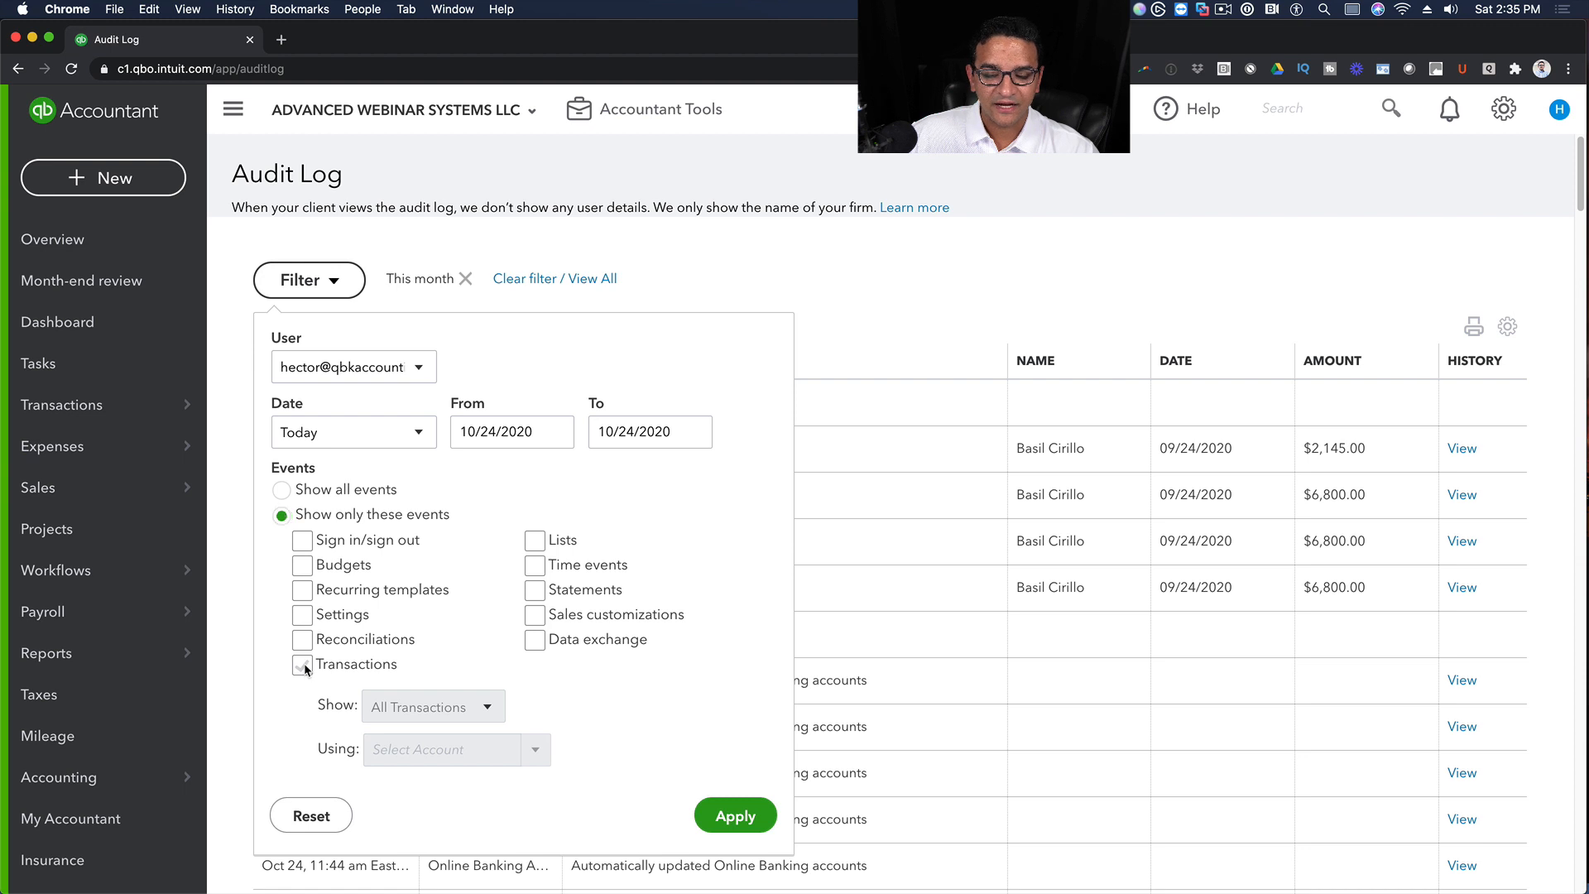
left_click(302, 664)
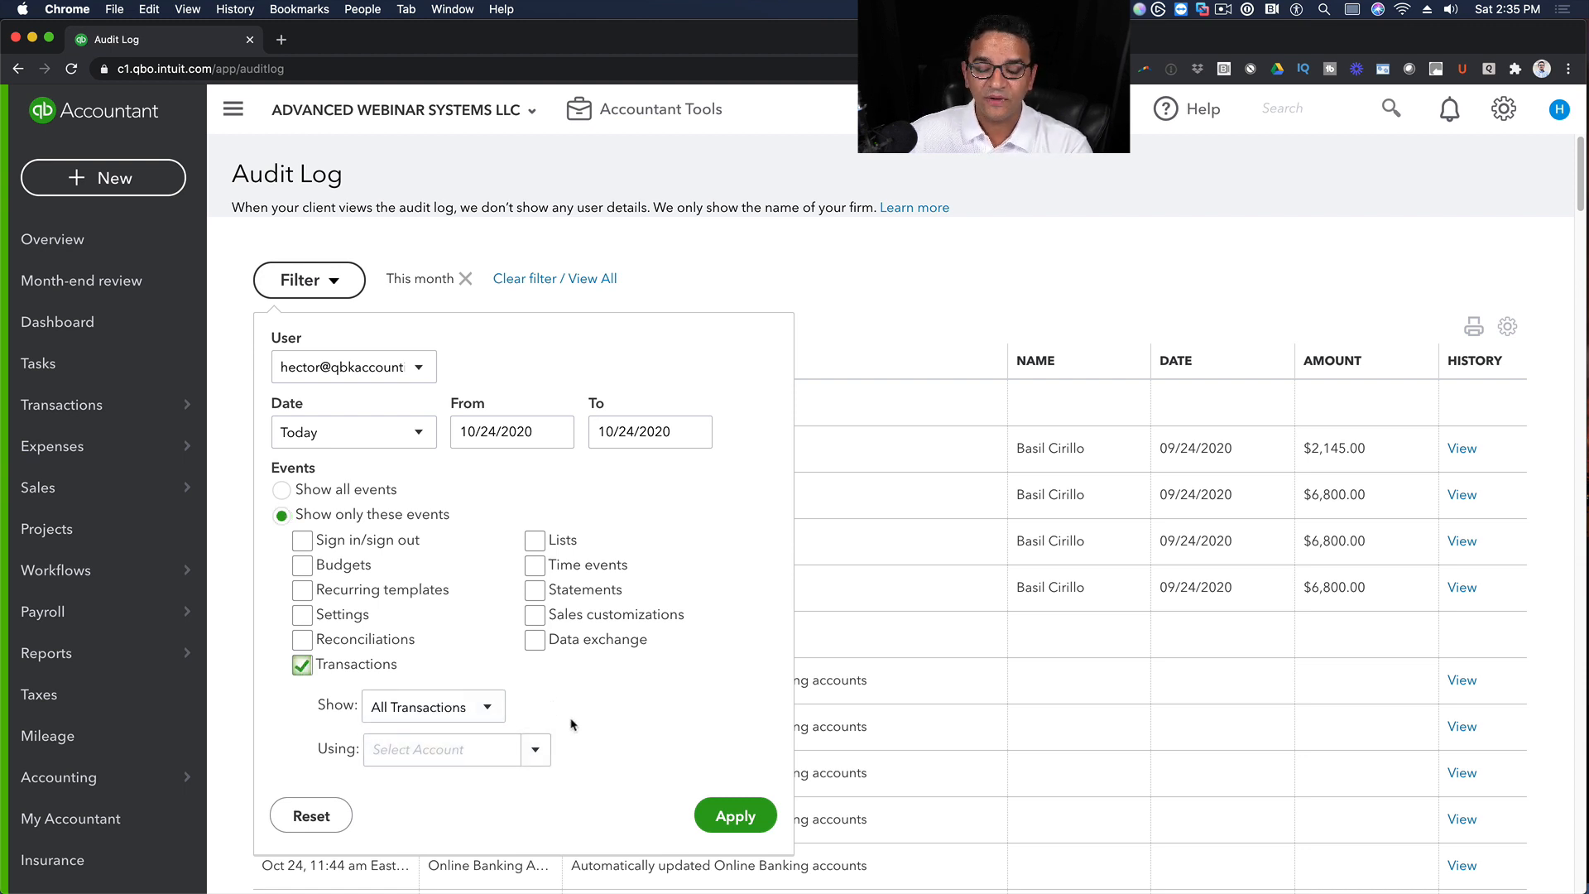
left_click(735, 815)
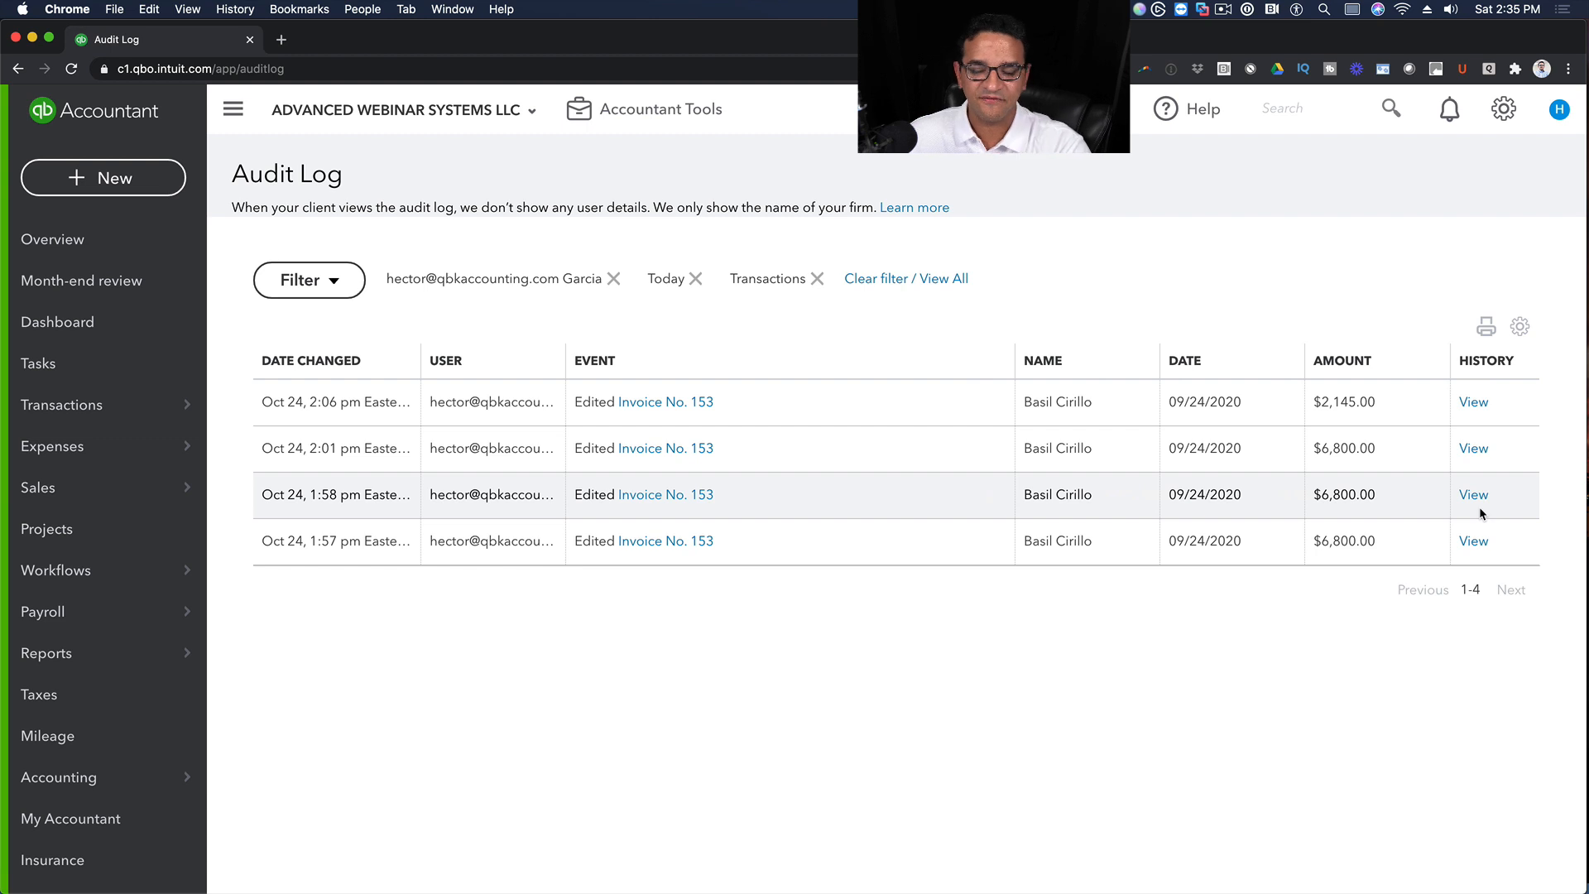
mouse_move(1221, 334)
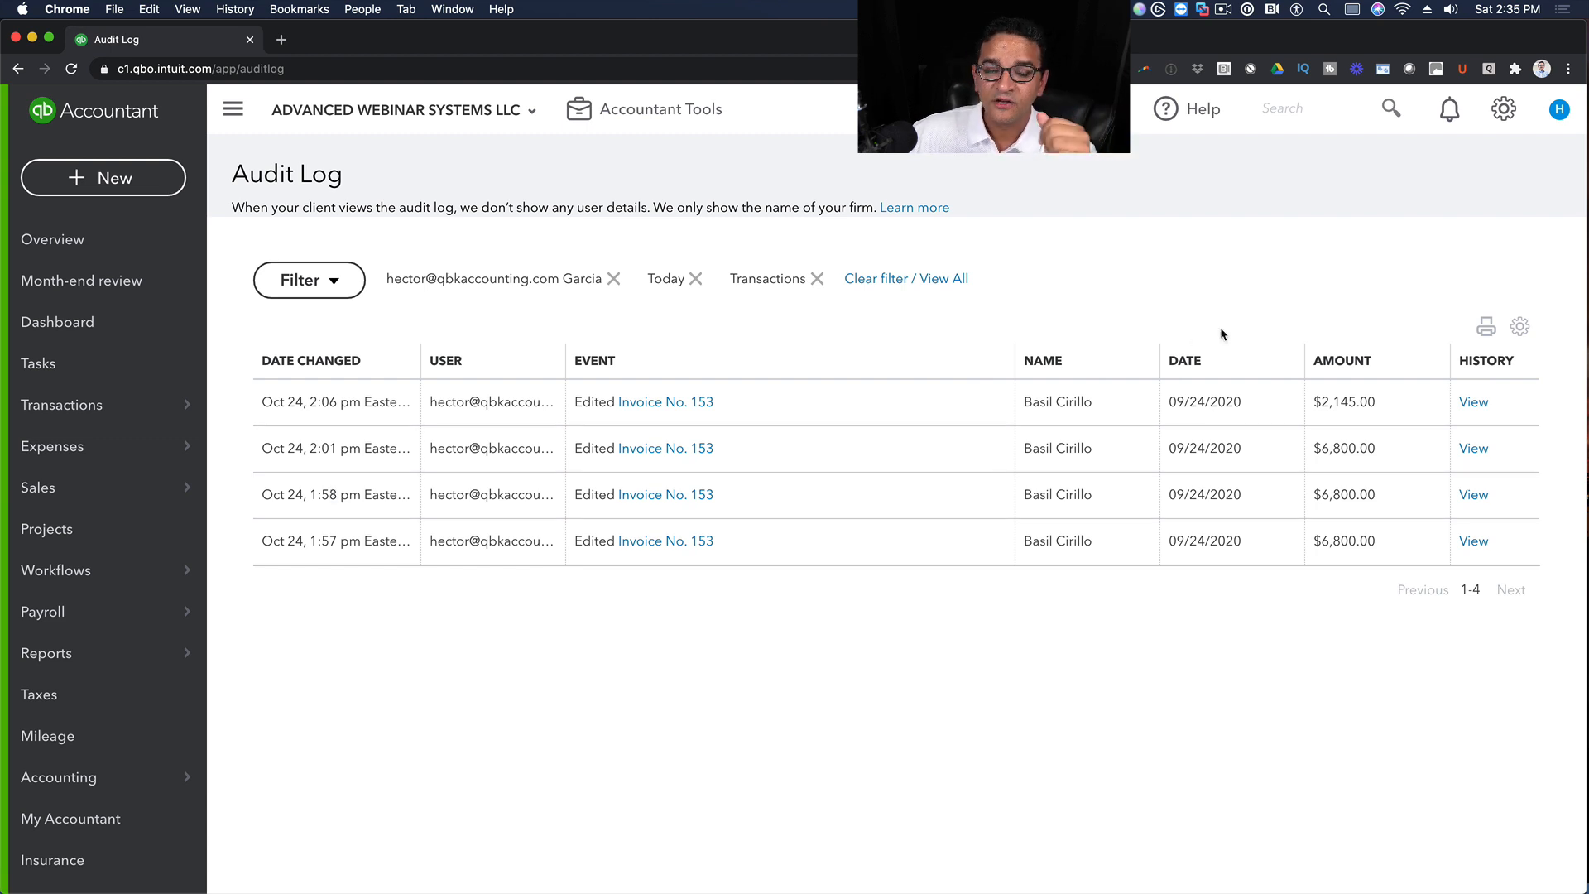